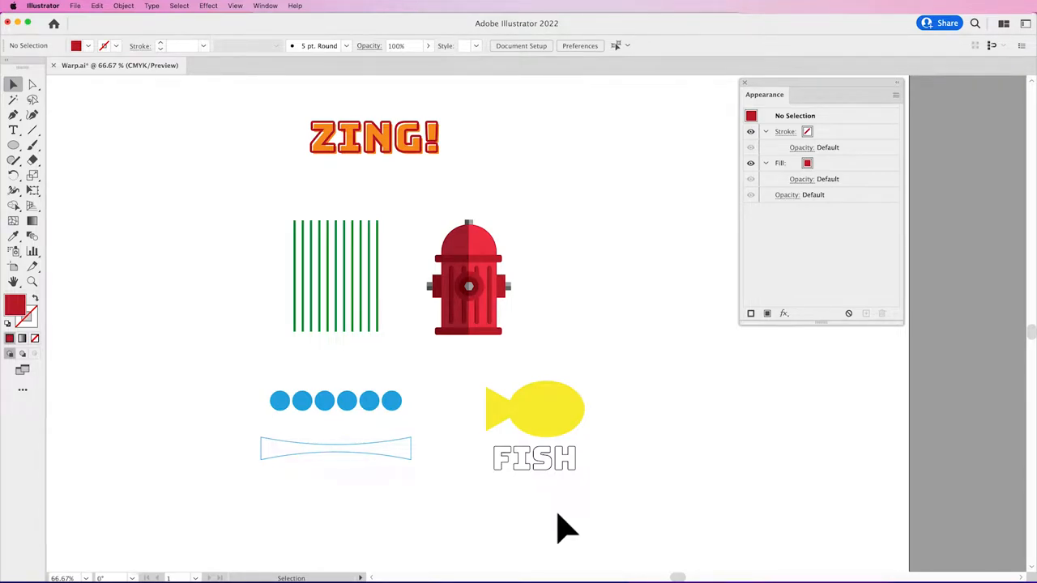
mouse_move(272, 203)
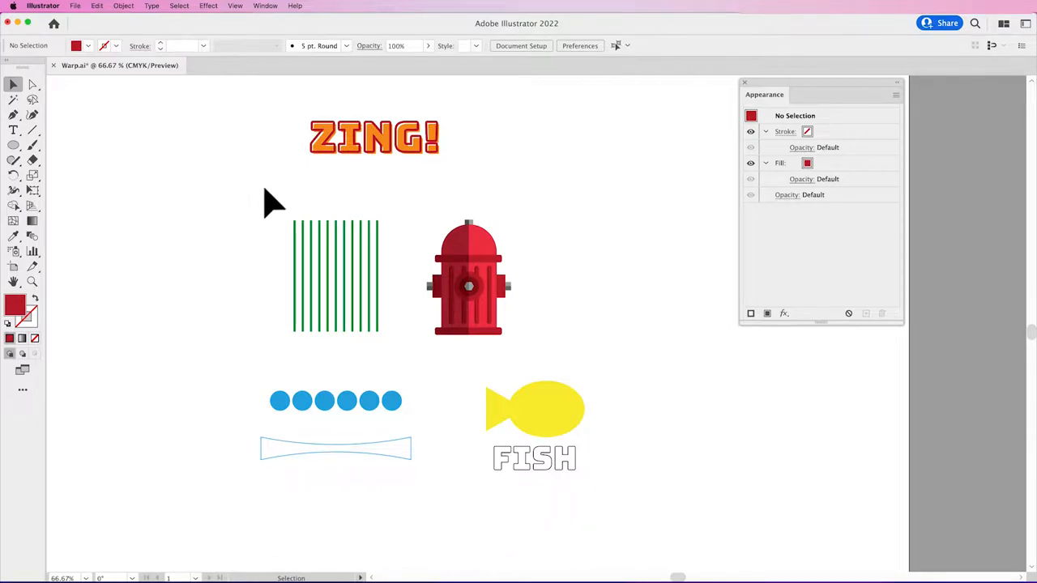
Select the orange ZING! lettering with the Selection tool.
click(374, 138)
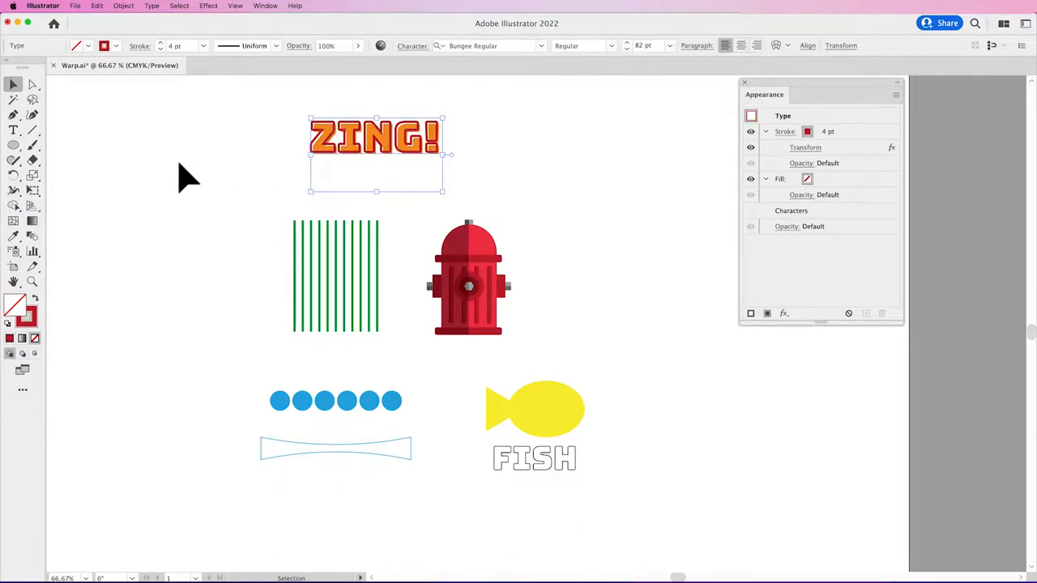
Show the Object menu's Envelope Distort choices for the selected ZING! text.
click(123, 6)
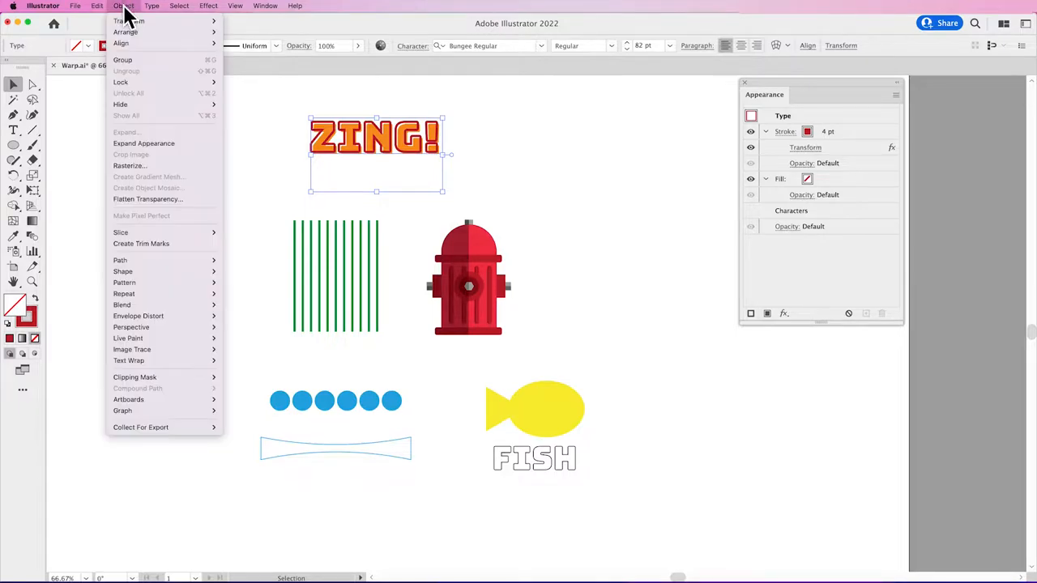
mouse_move(138, 316)
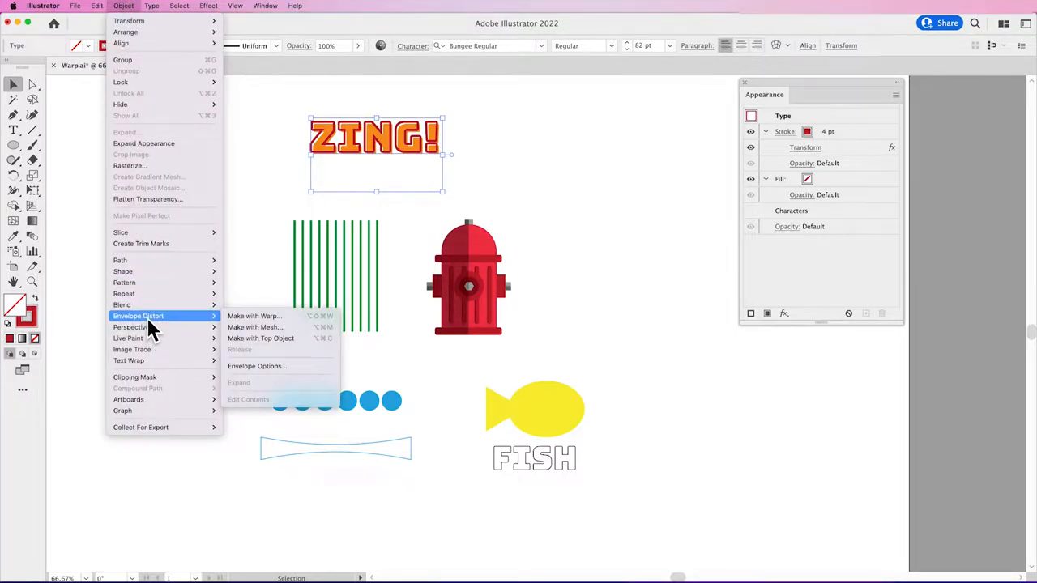
mouse_move(191, 327)
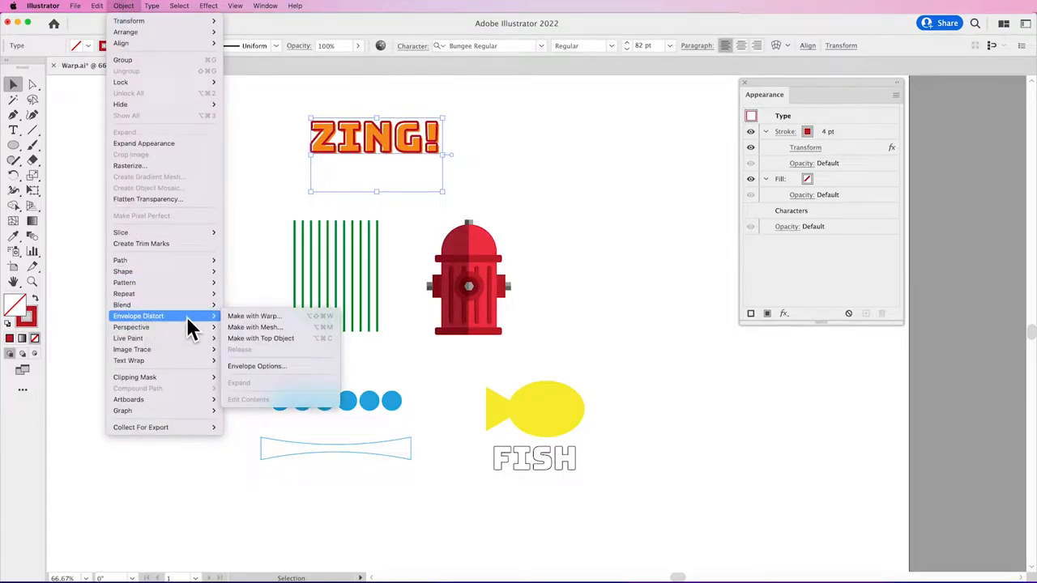
mouse_move(256, 328)
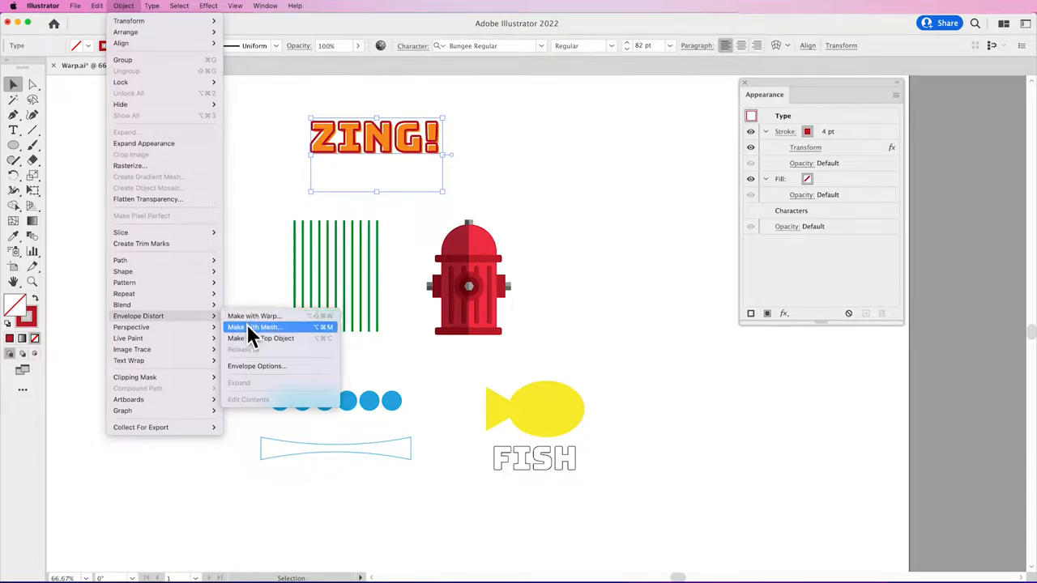
mouse_move(259, 339)
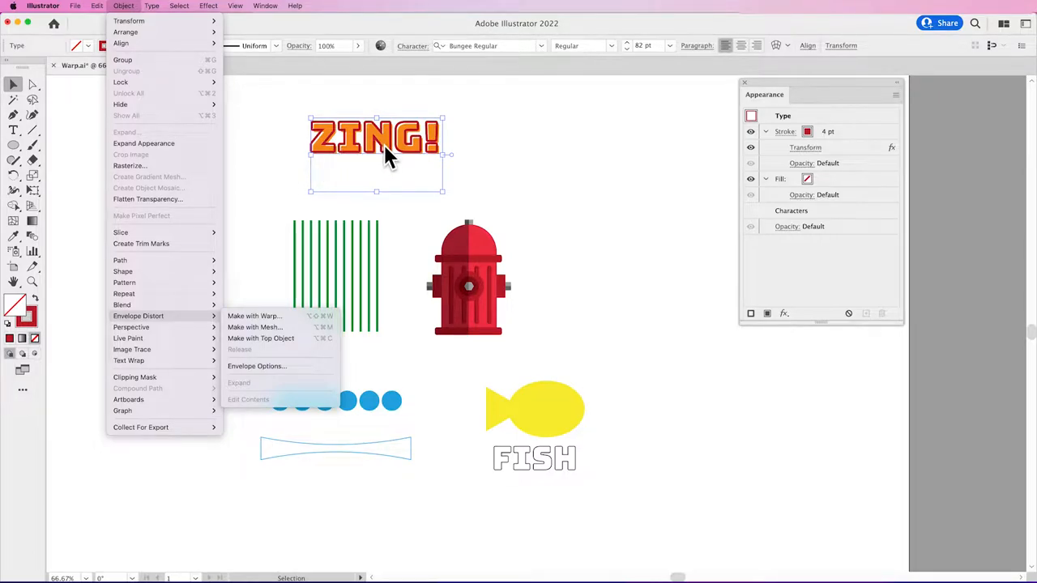
mouse_move(813, 156)
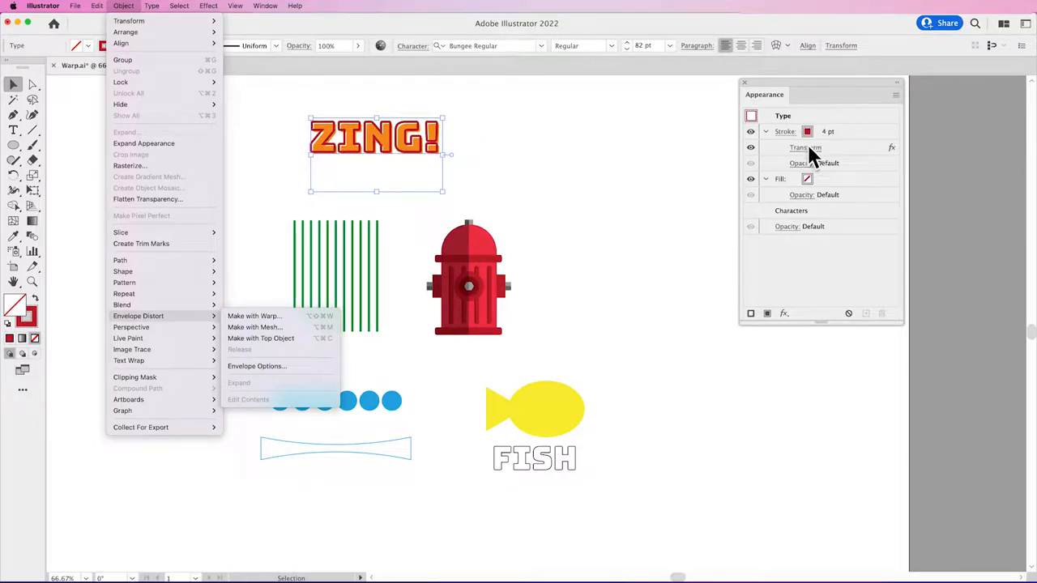
mouse_move(272, 274)
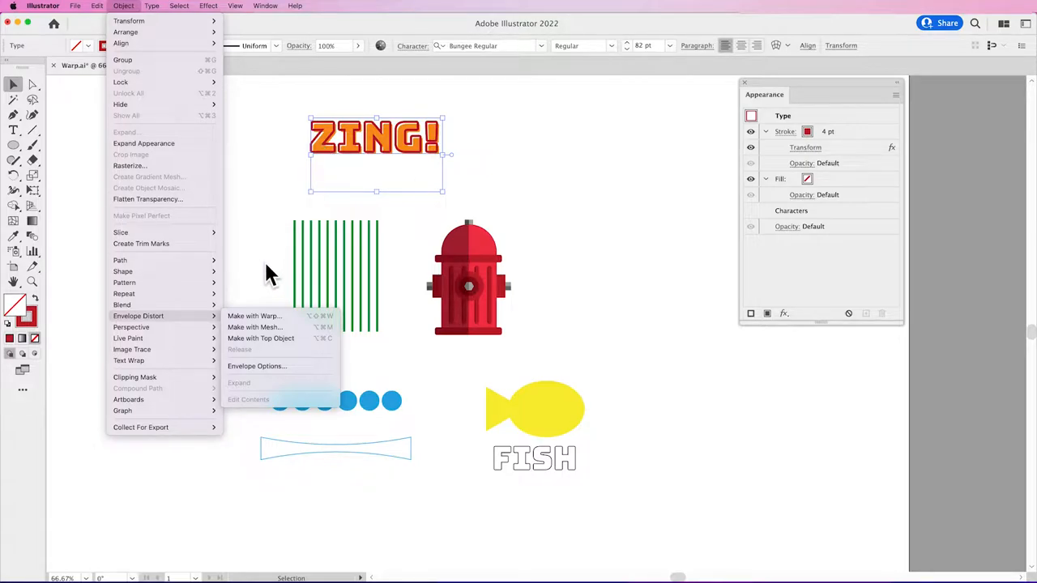
mouse_move(254, 314)
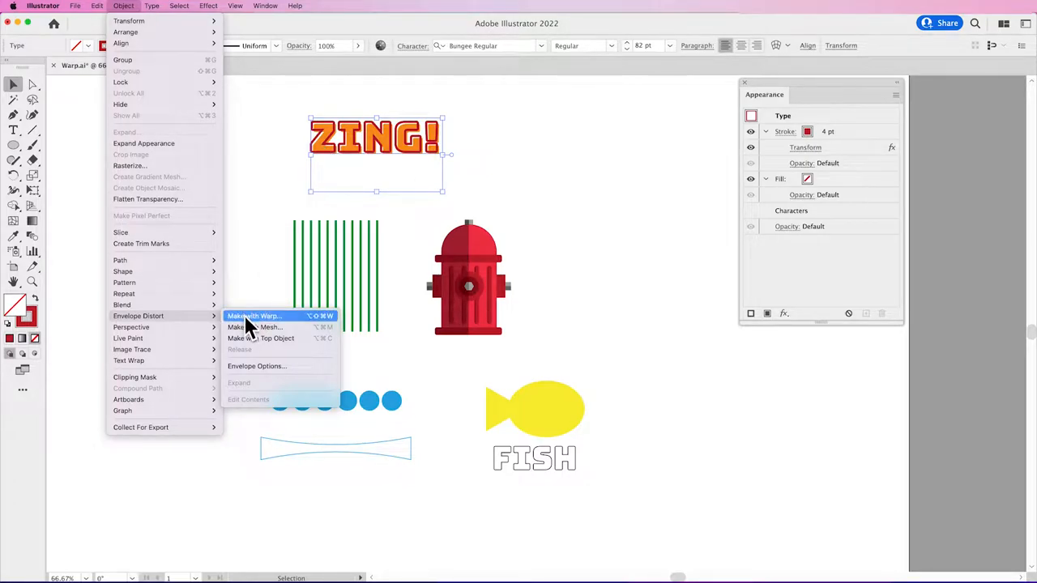
Apply an Arc warp to ZING! with Bend 19% and Horizontal distortion 62%.
click(252, 316)
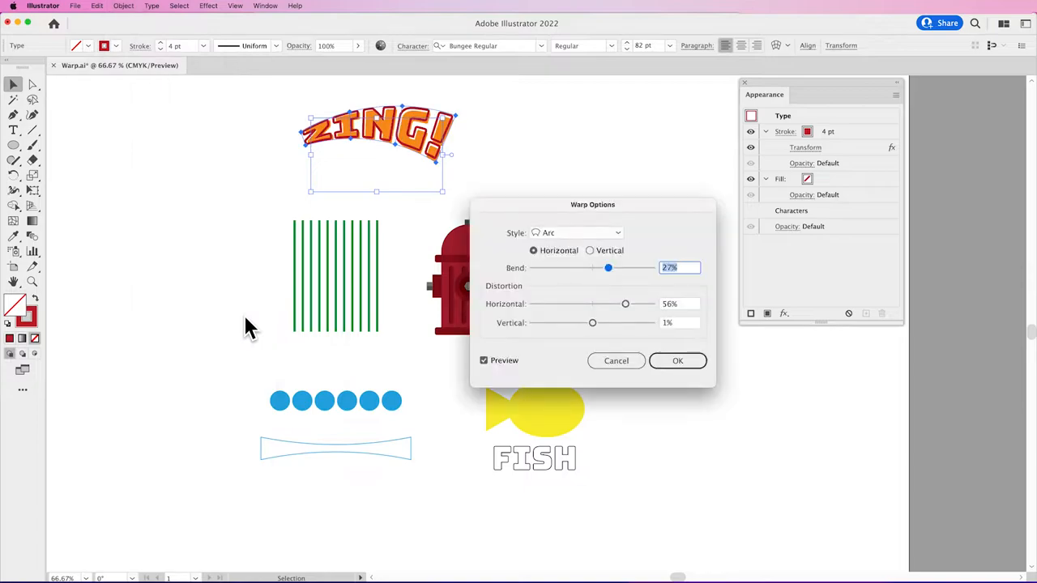
drag(593, 205, 602, 156)
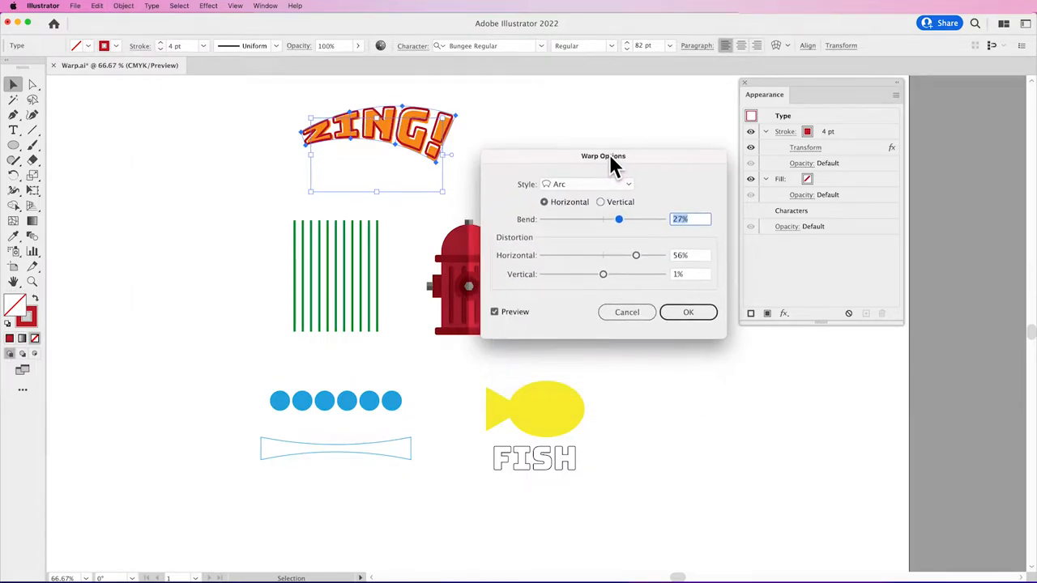
click(587, 185)
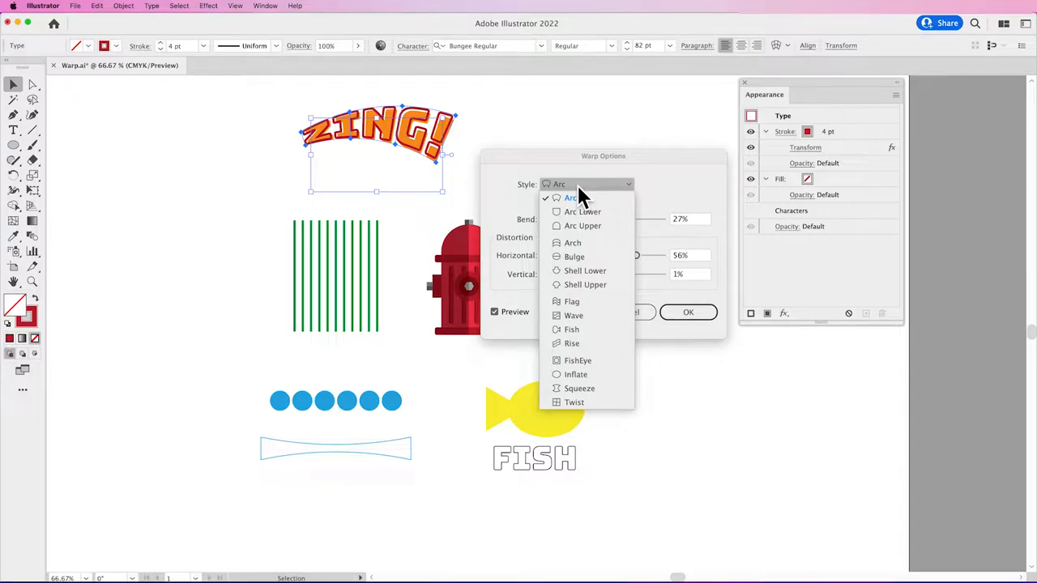
mouse_move(585, 314)
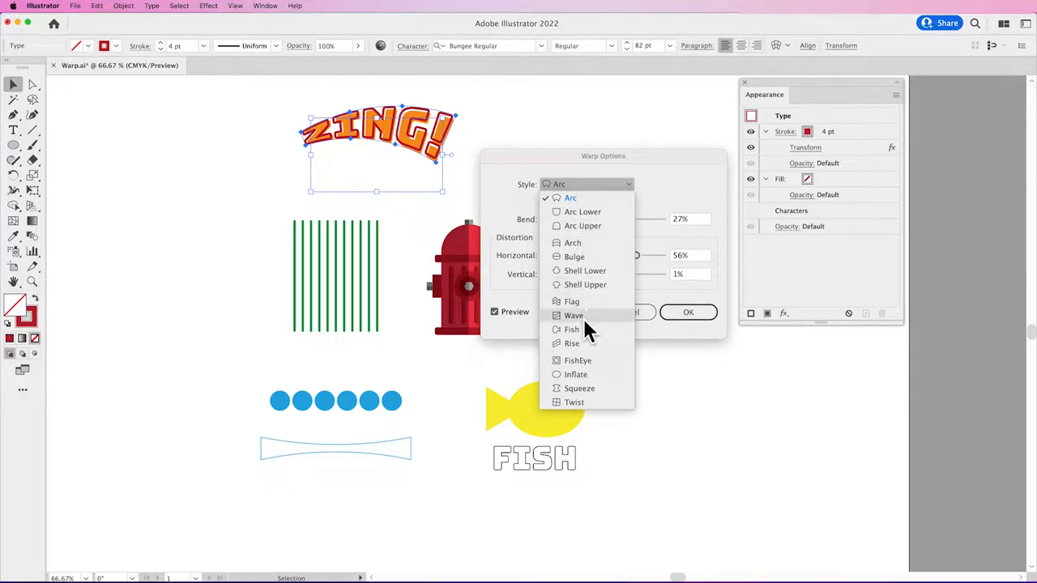
mouse_move(583, 230)
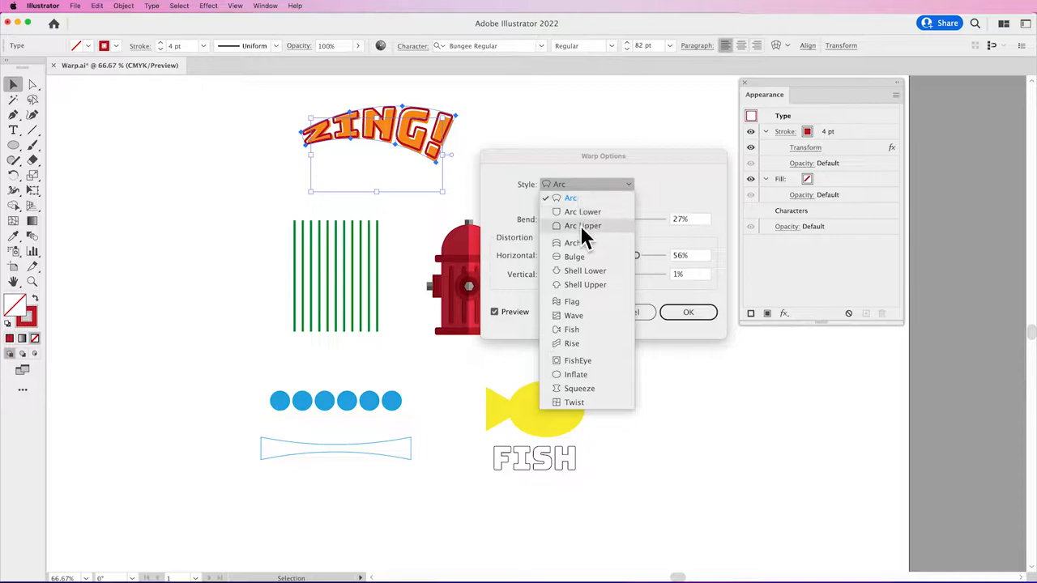
mouse_move(575, 330)
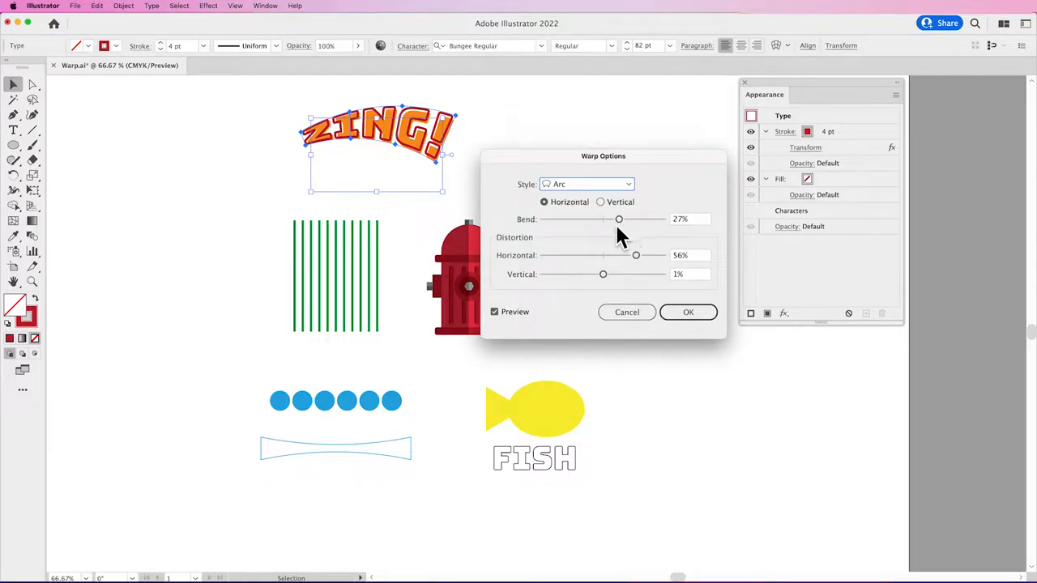
drag(619, 218, 605, 218)
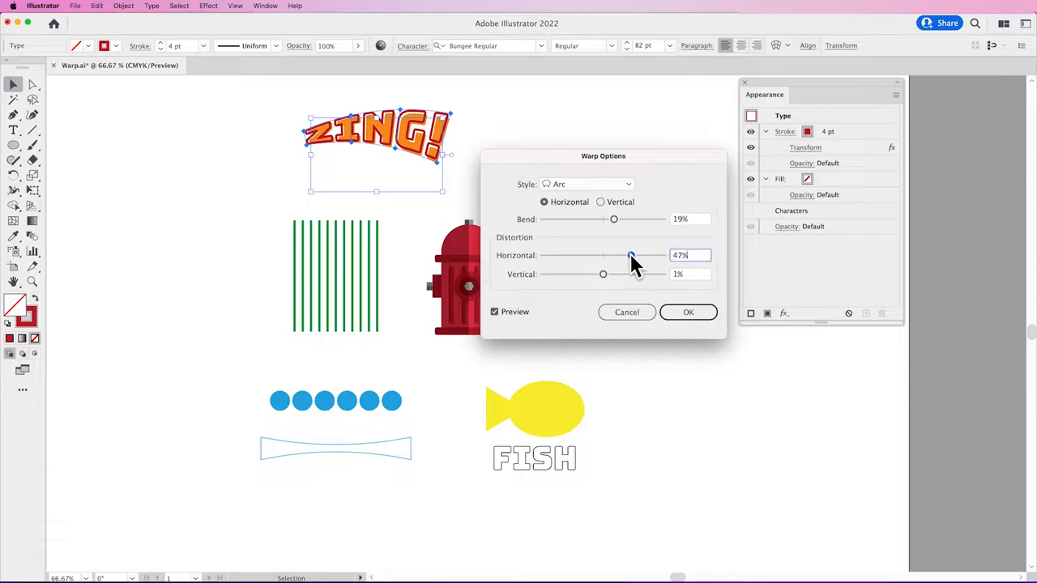
drag(631, 256, 644, 256)
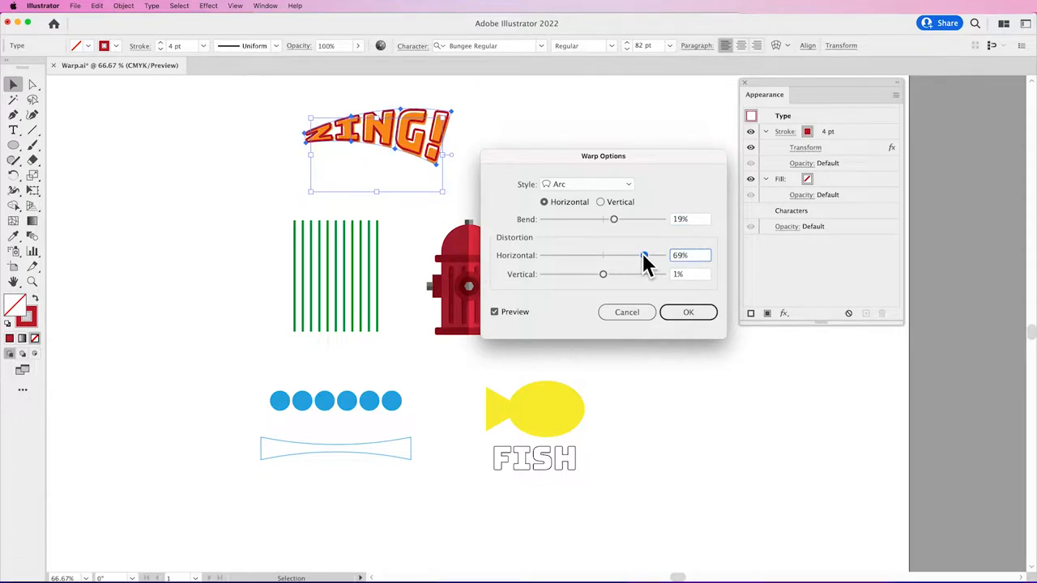
drag(644, 256, 638, 259)
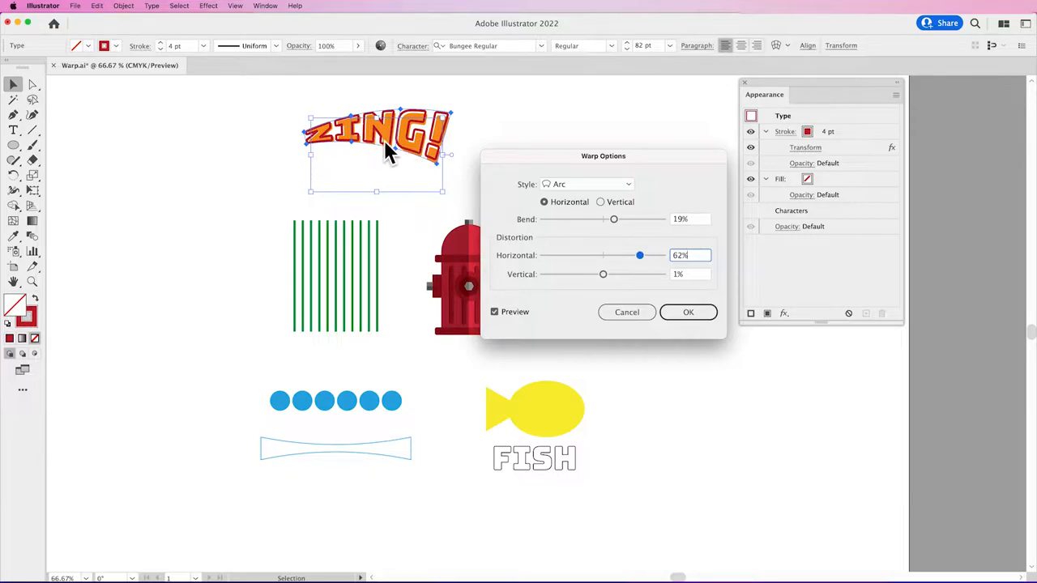
click(687, 311)
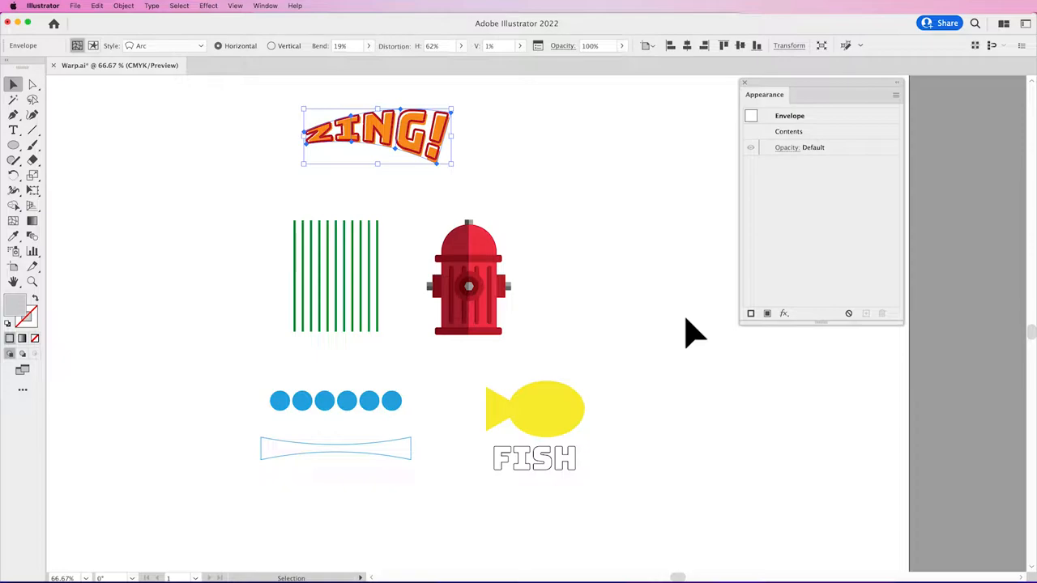
mouse_move(340, 179)
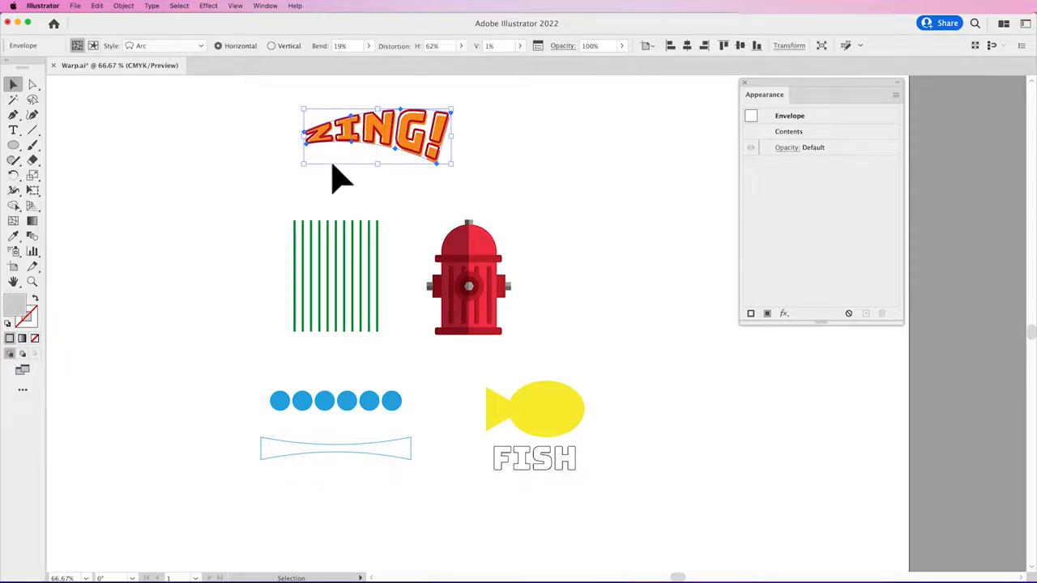
mouse_move(116, 62)
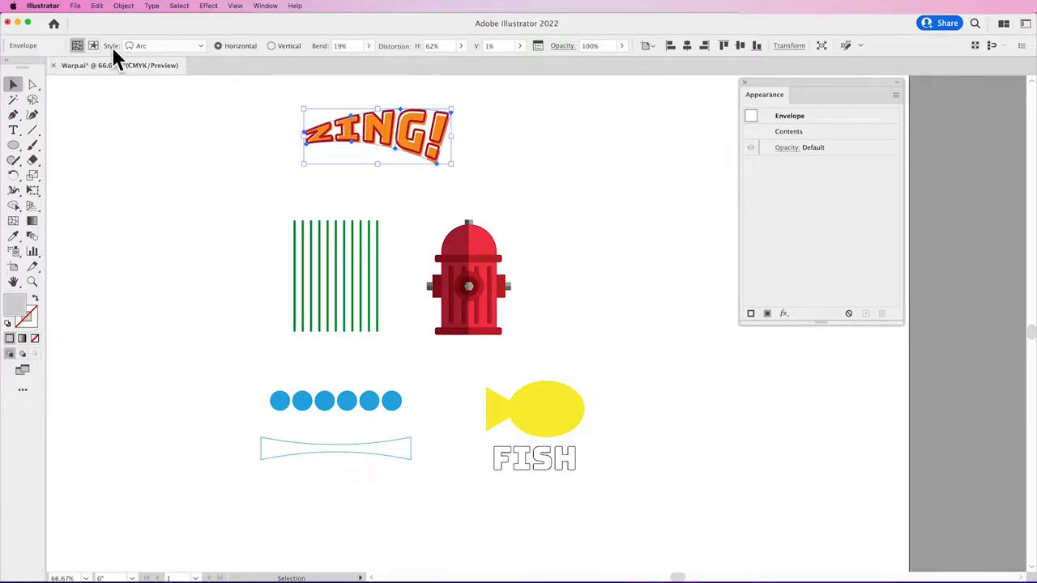
mouse_move(272, 9)
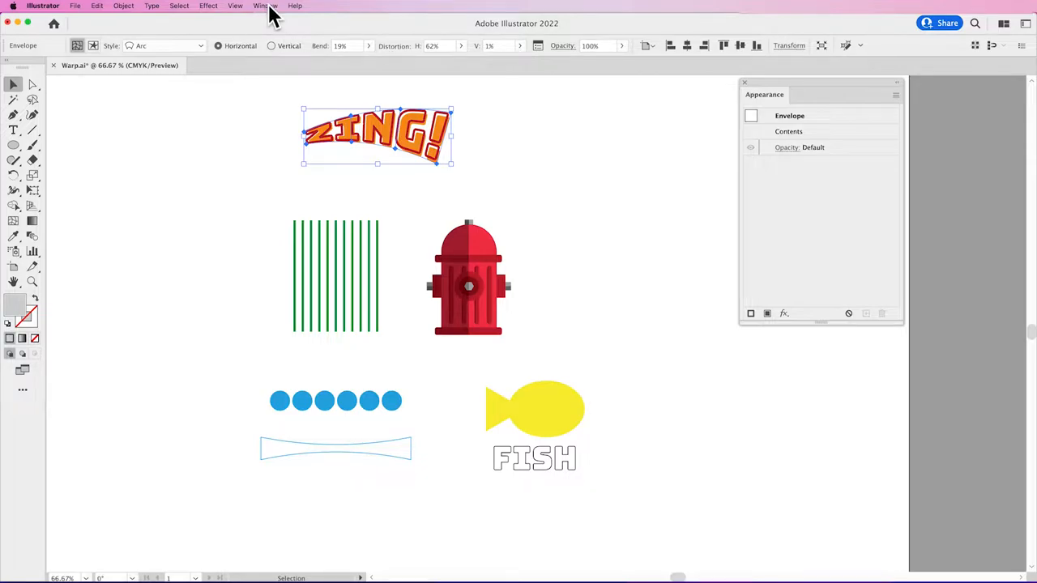
Switch the ZING! warp style to Bulge, then set it back to Arc.
click(266, 6)
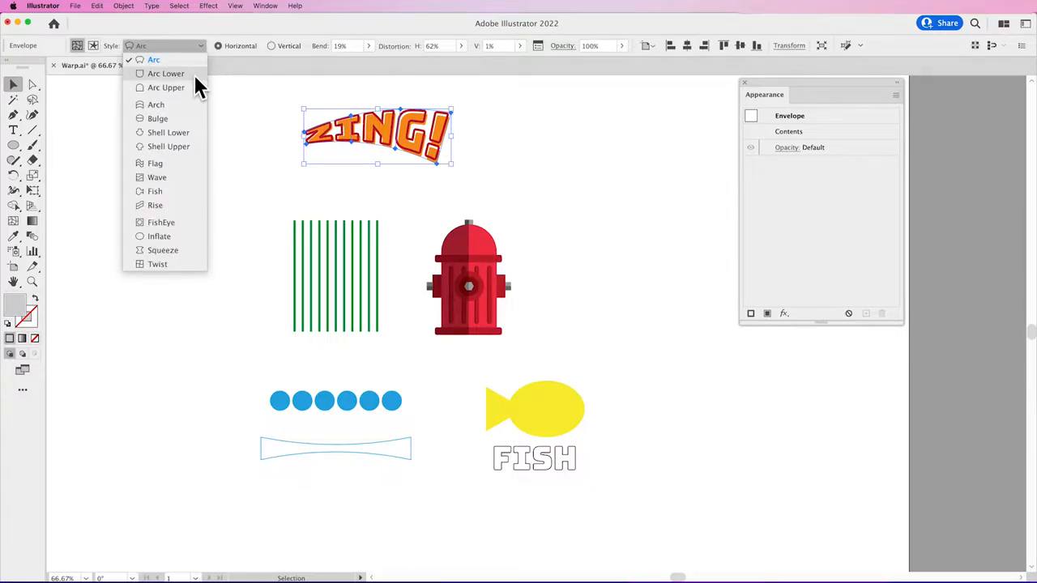
click(156, 103)
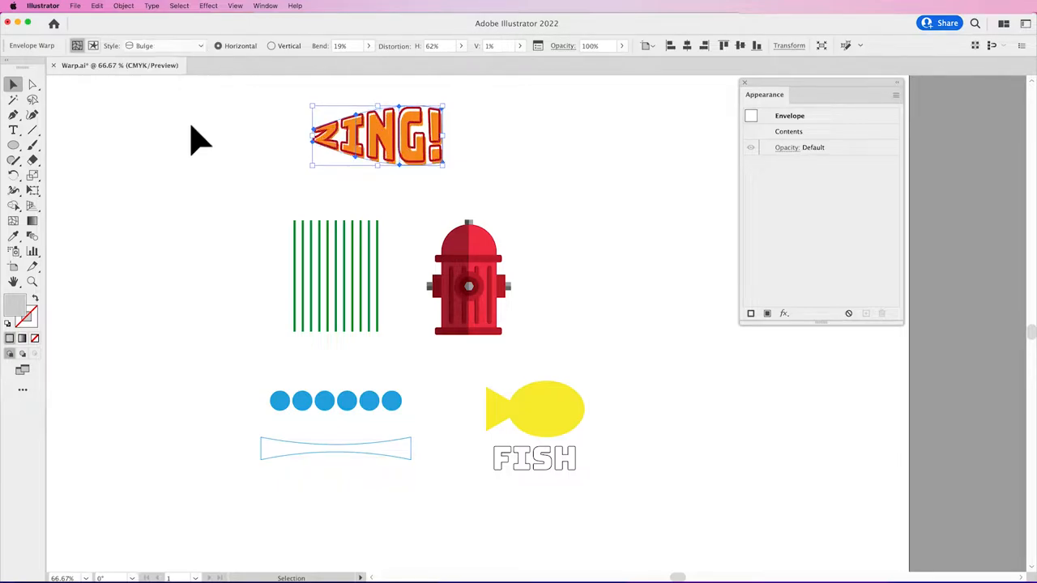
click(165, 45)
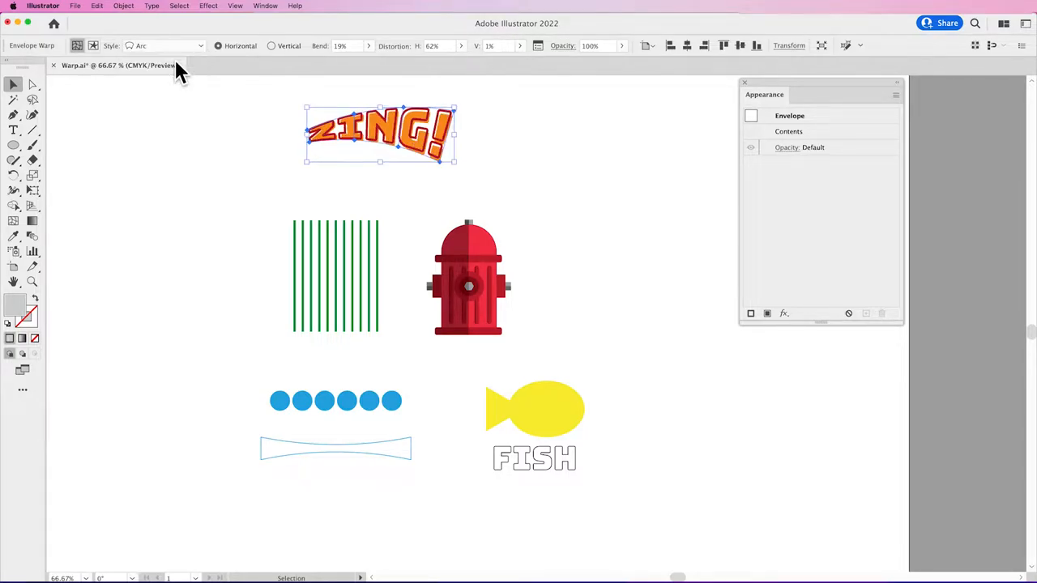
mouse_move(359, 56)
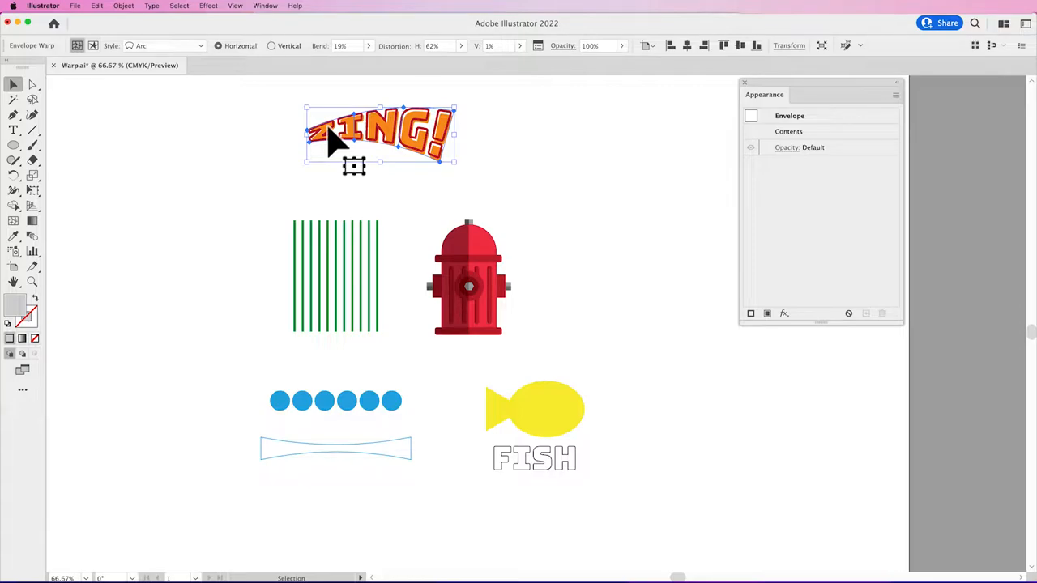
mouse_move(425, 154)
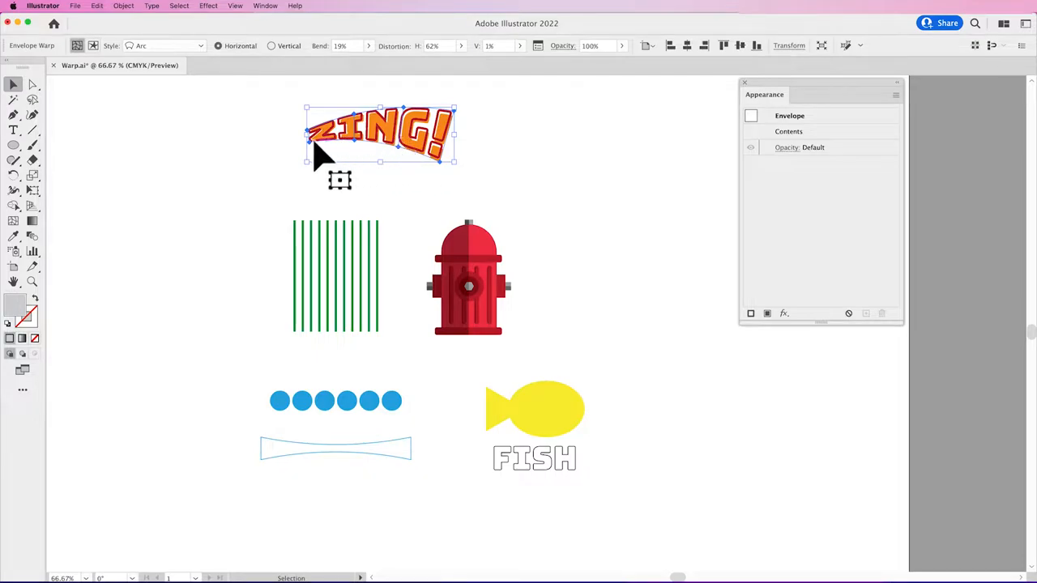
mouse_move(340, 158)
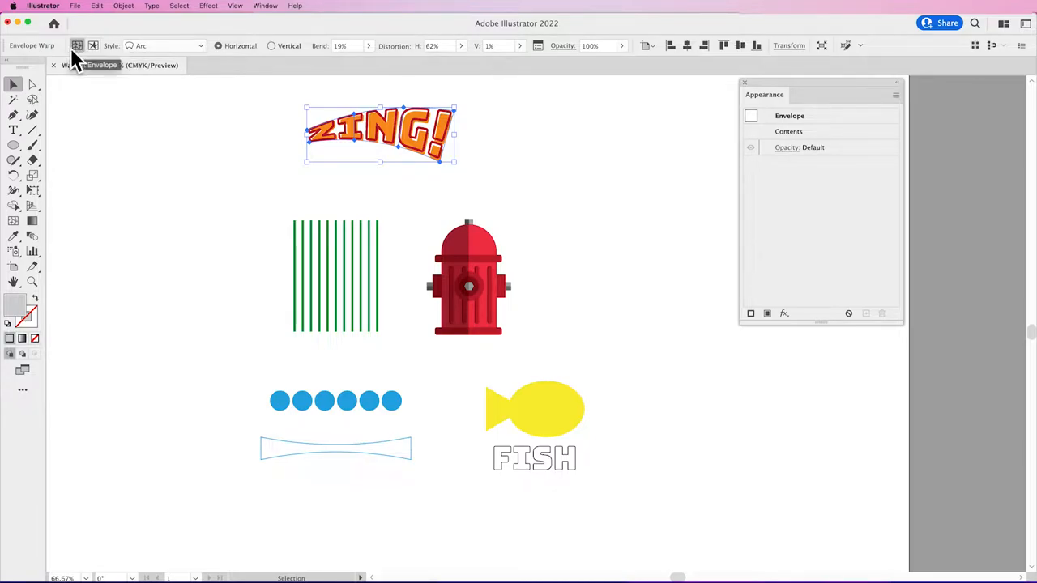
mouse_move(92, 45)
text(GER)
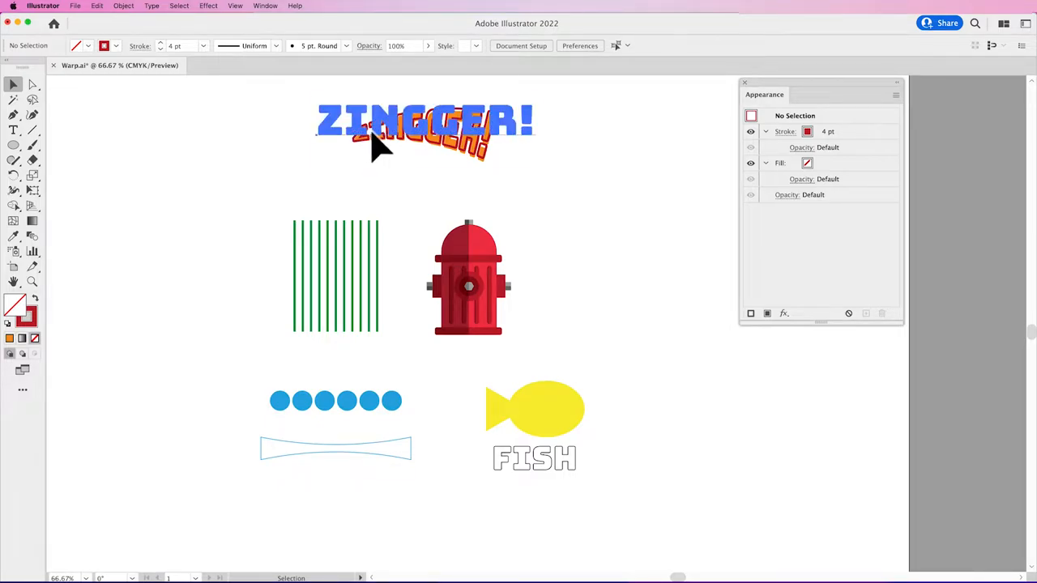
Reselect the envelope now reading ZINGGER! and show the Object menu commands.
click(424, 122)
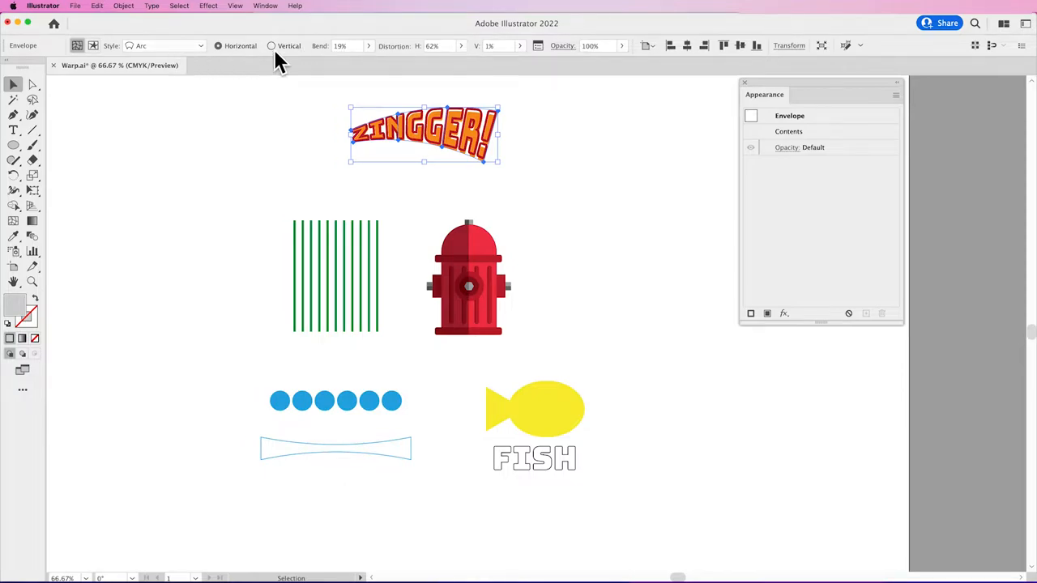
mouse_move(188, 73)
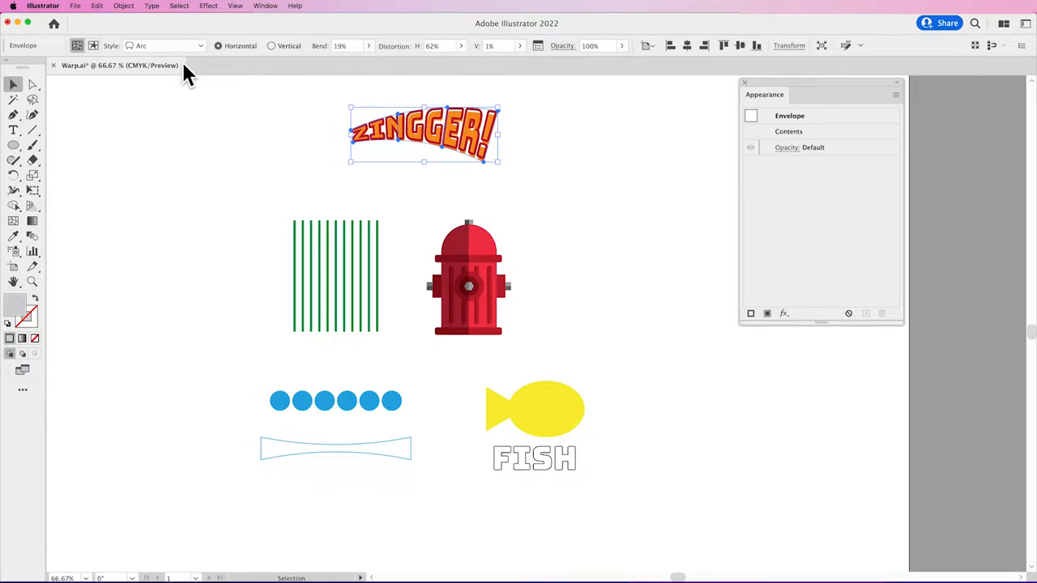
mouse_move(191, 62)
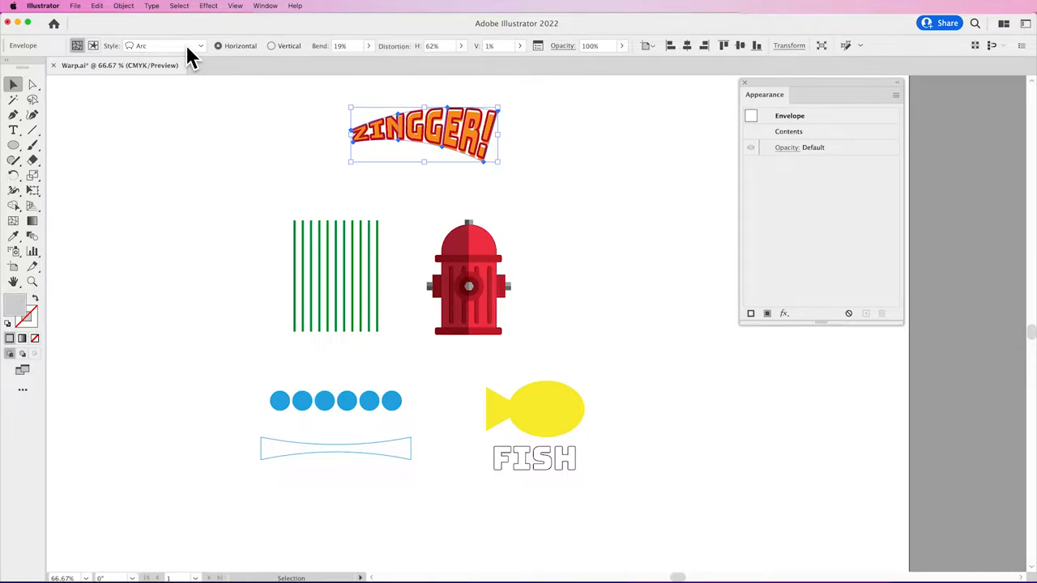
click(123, 7)
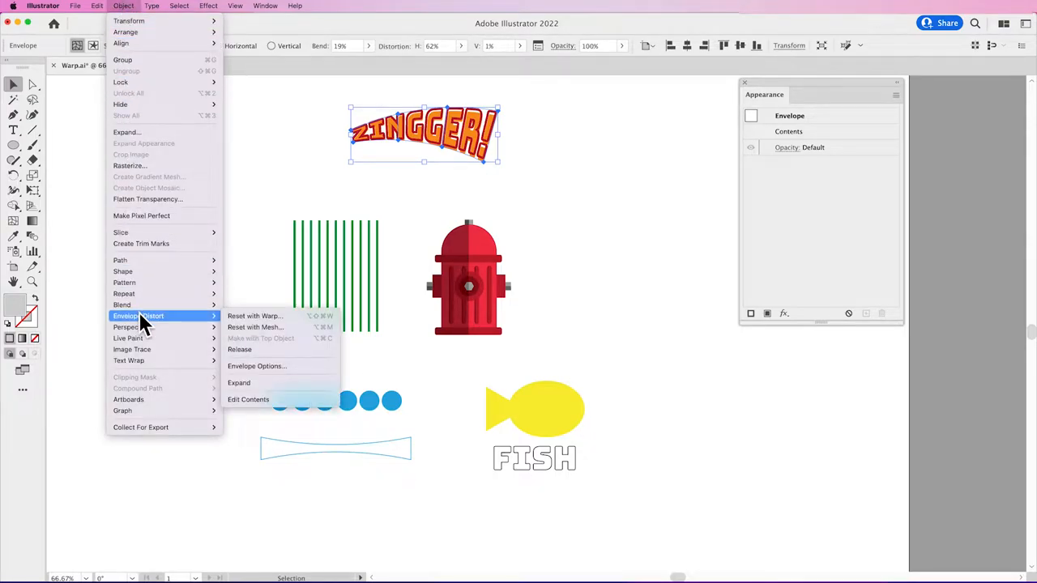
mouse_move(256, 314)
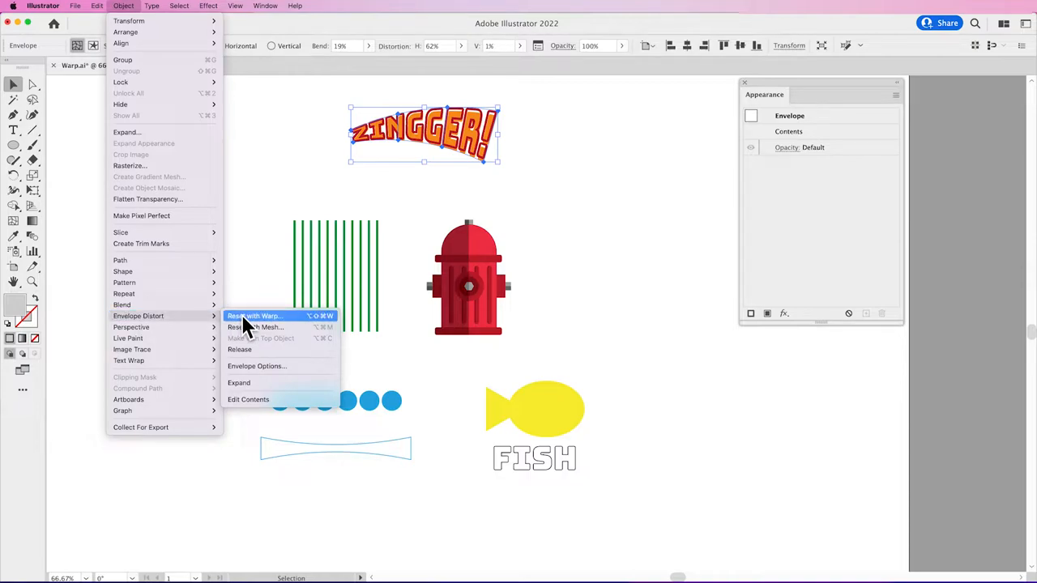
mouse_move(246, 360)
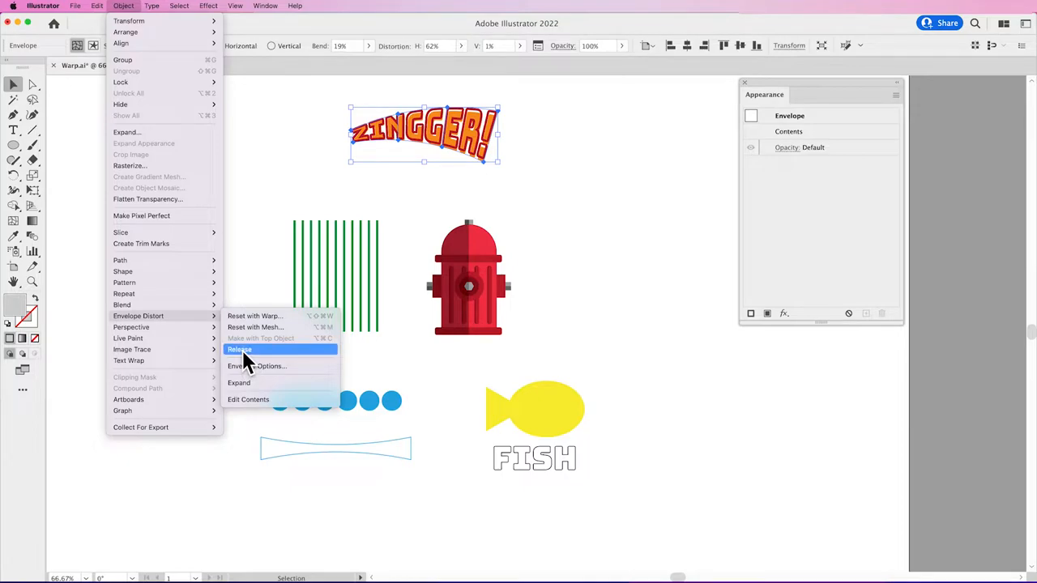
Release the warp envelope so ZINGGER! becomes flat, unbent text.
click(239, 350)
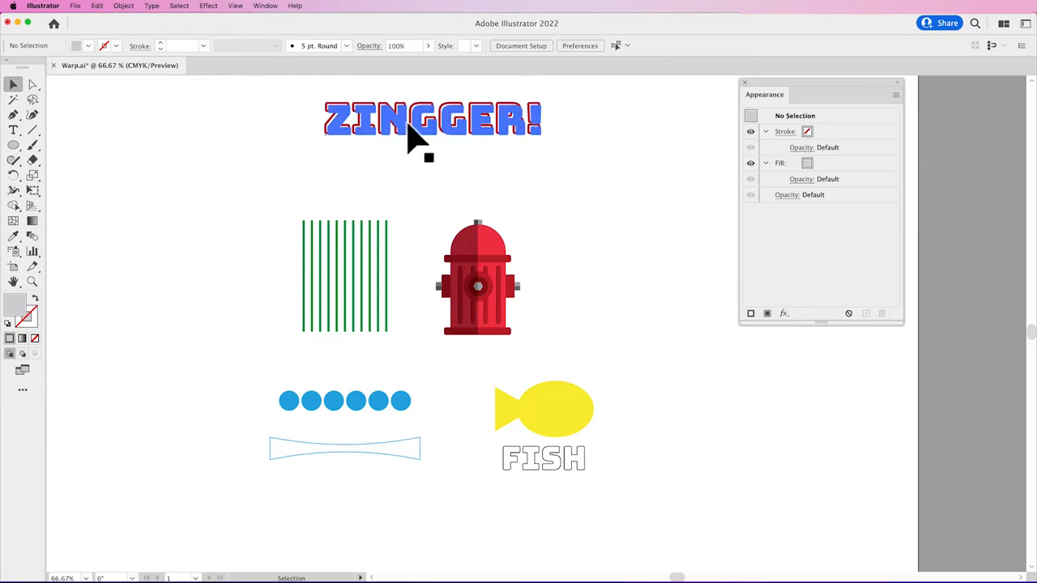
Give ZINGGER! a fresh Arc warp effect with a 25% bend.
click(434, 120)
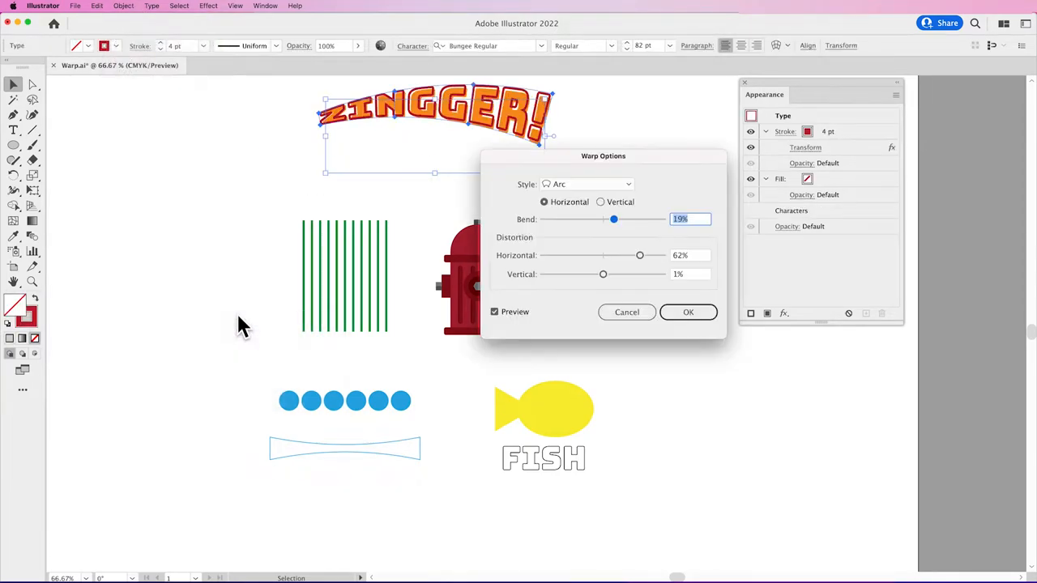
drag(613, 220, 617, 220)
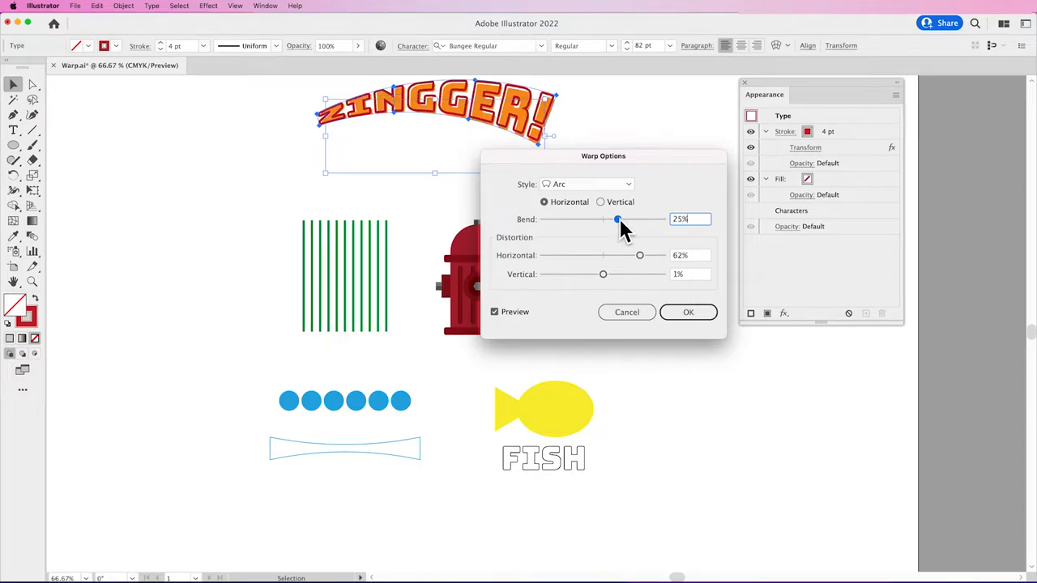
click(687, 311)
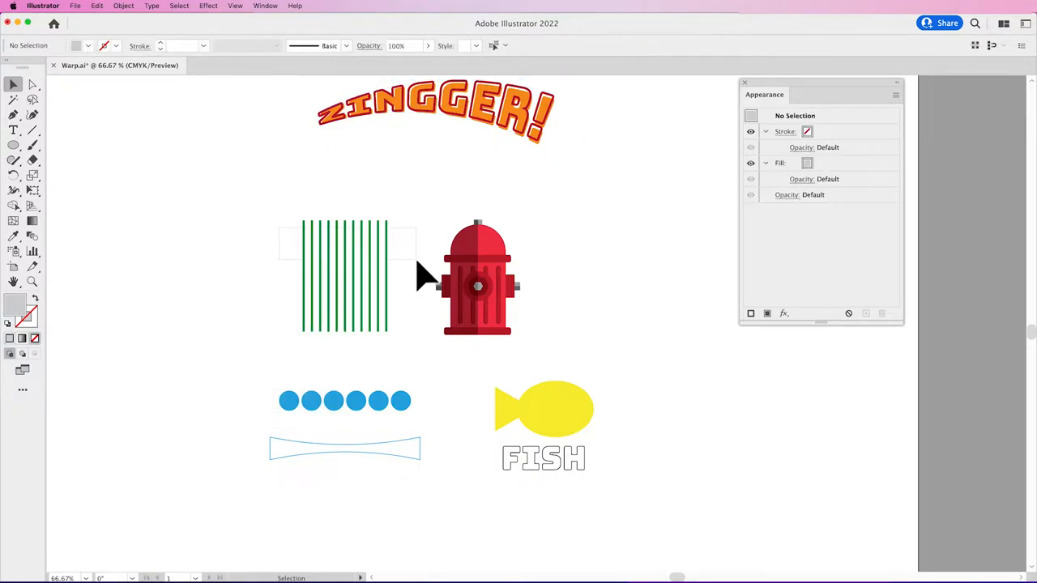
Wrap the green vertical lines in a 4-row by 4-column mesh envelope.
click(123, 7)
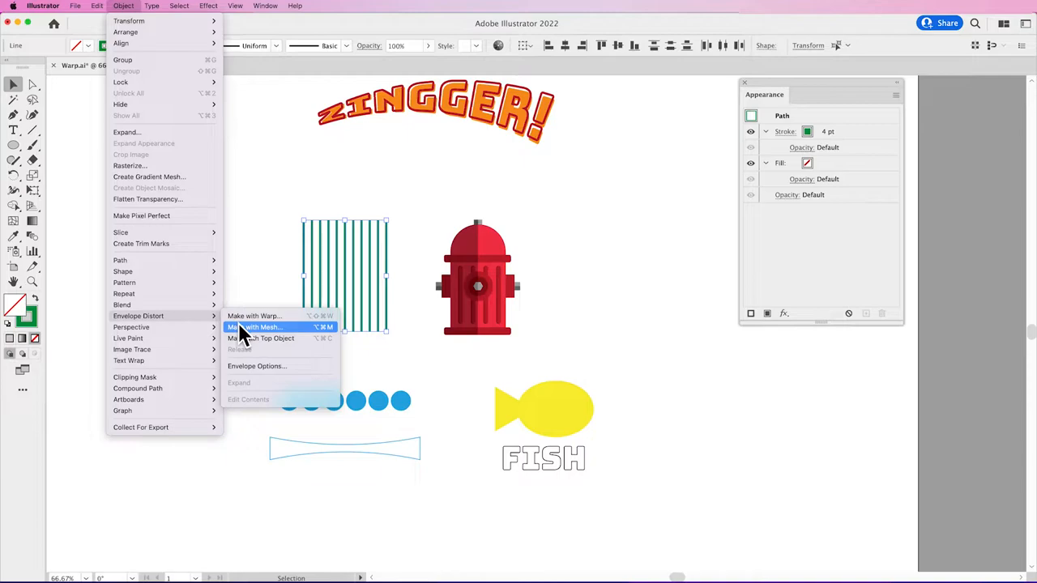
click(254, 327)
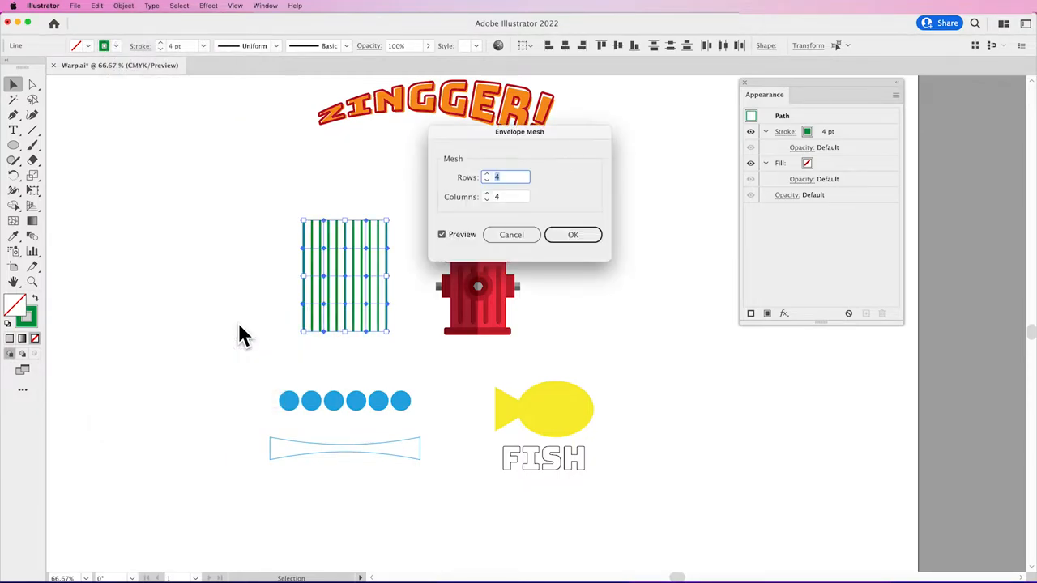
mouse_move(240, 327)
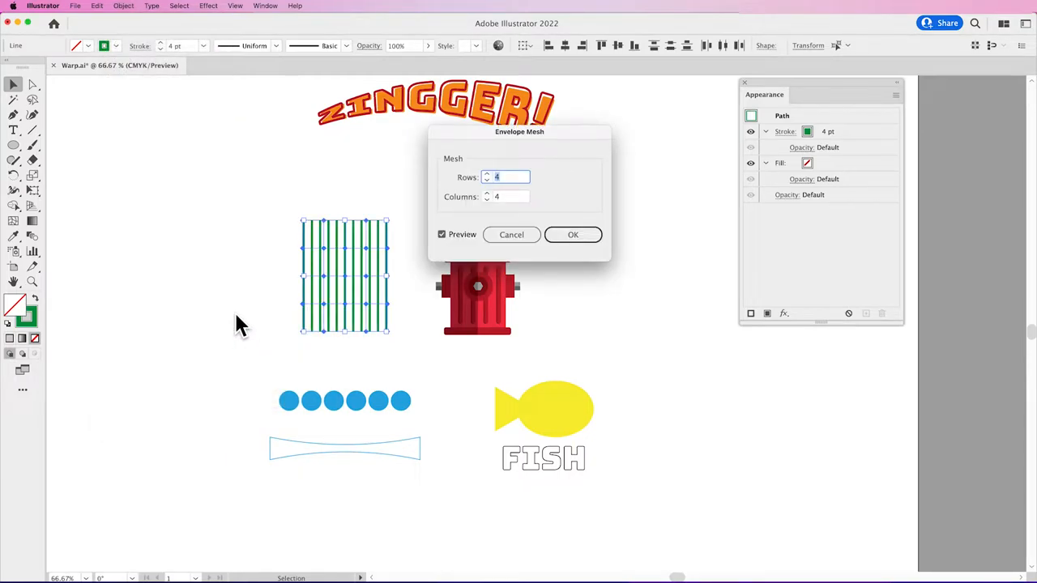
mouse_move(547, 194)
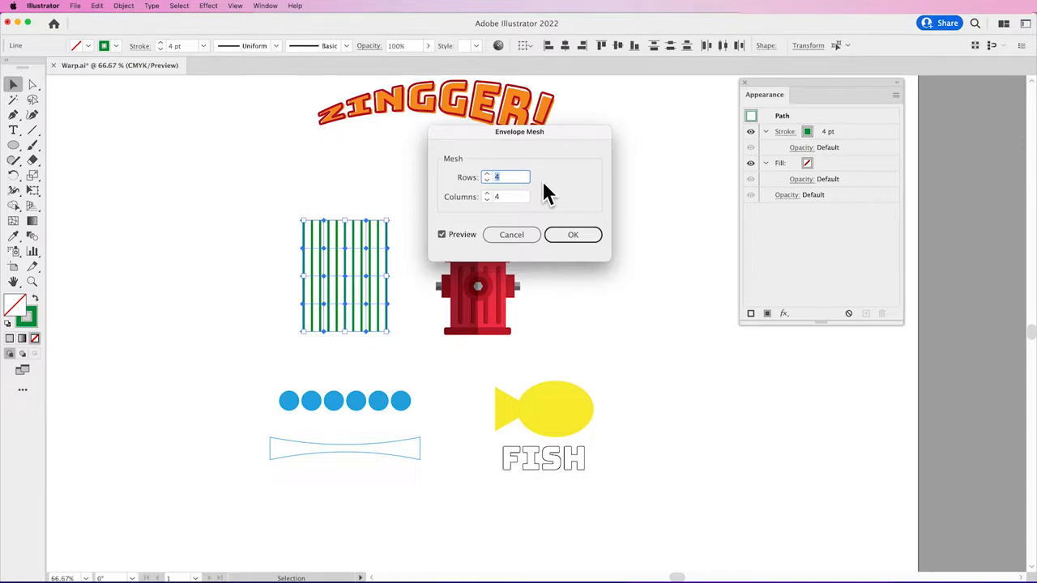
mouse_move(324, 258)
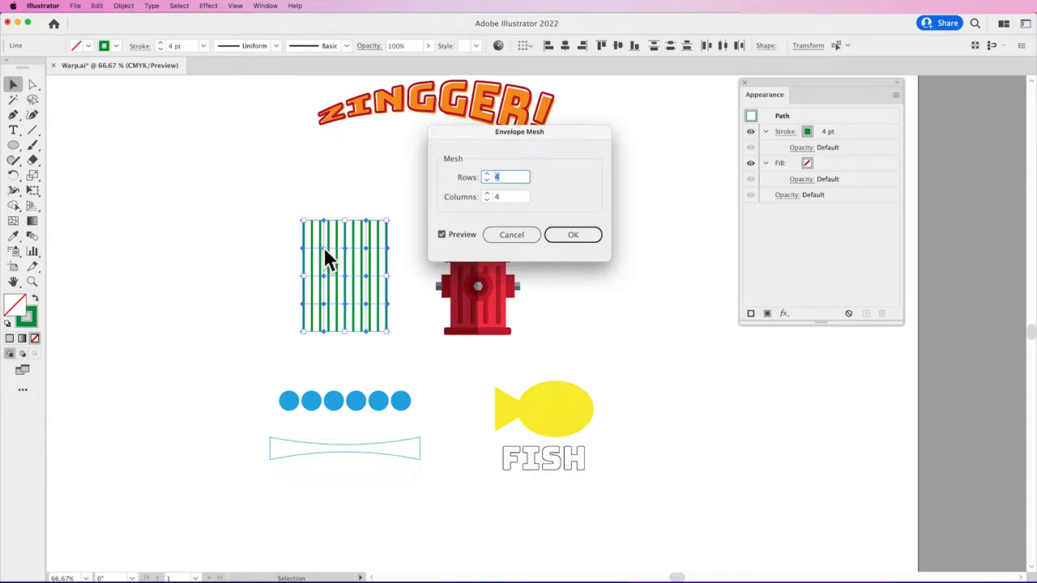
click(573, 233)
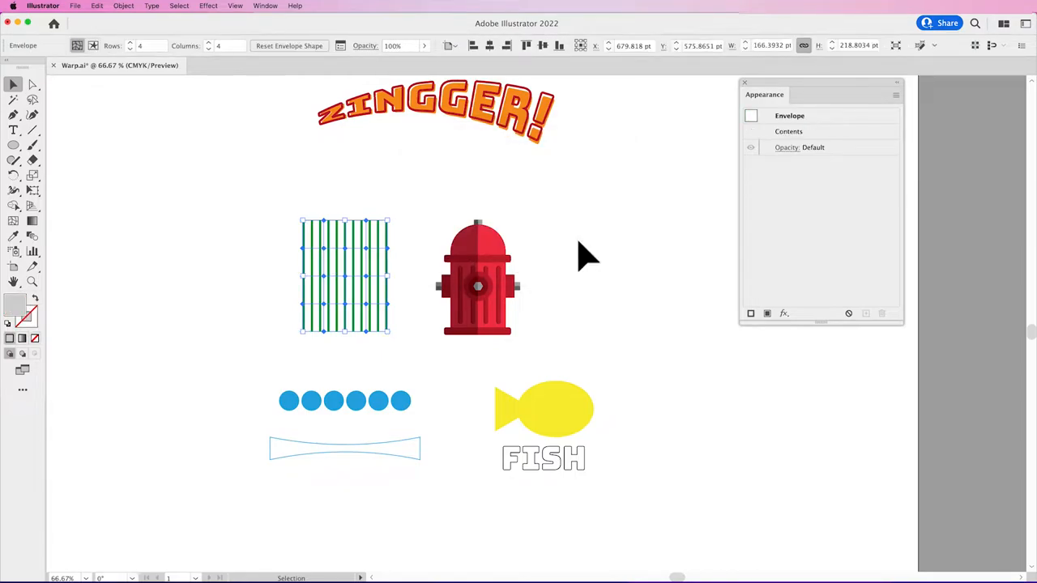
Drag mesh points with the Direct Selection tool to make the green lines wavy.
click(33, 84)
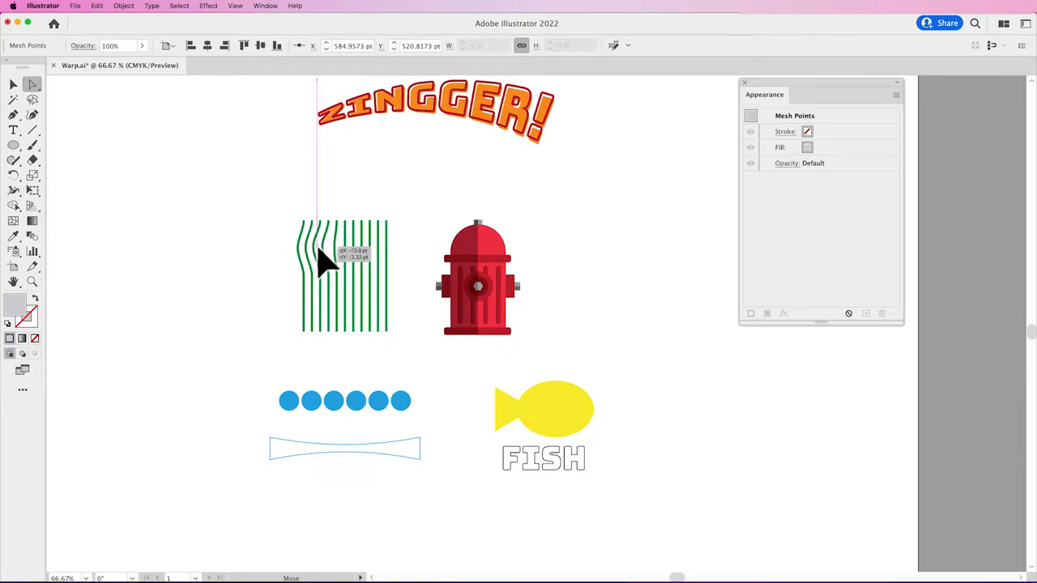
drag(324, 259, 337, 291)
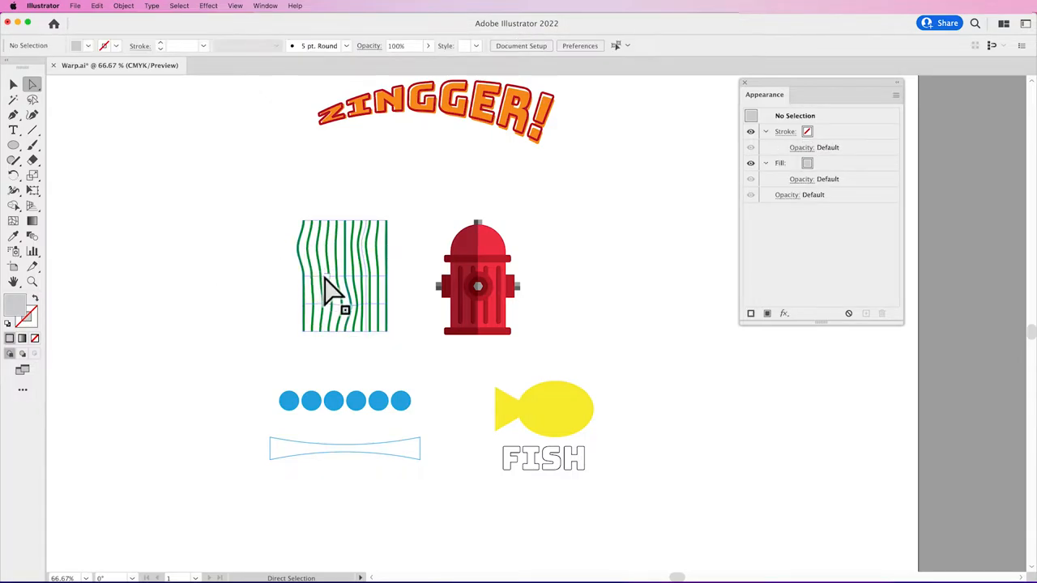
click(332, 279)
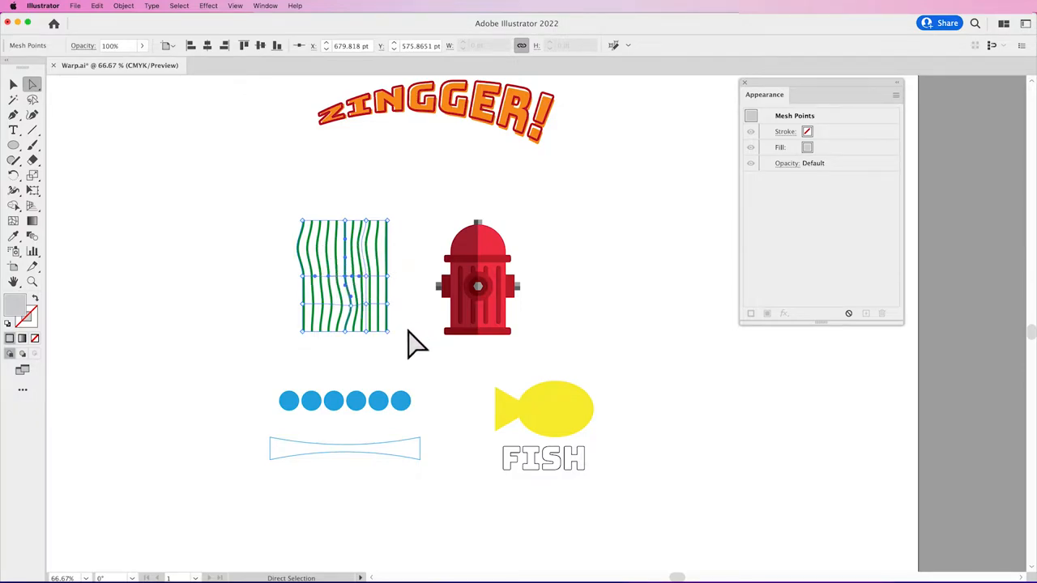
mouse_move(356, 292)
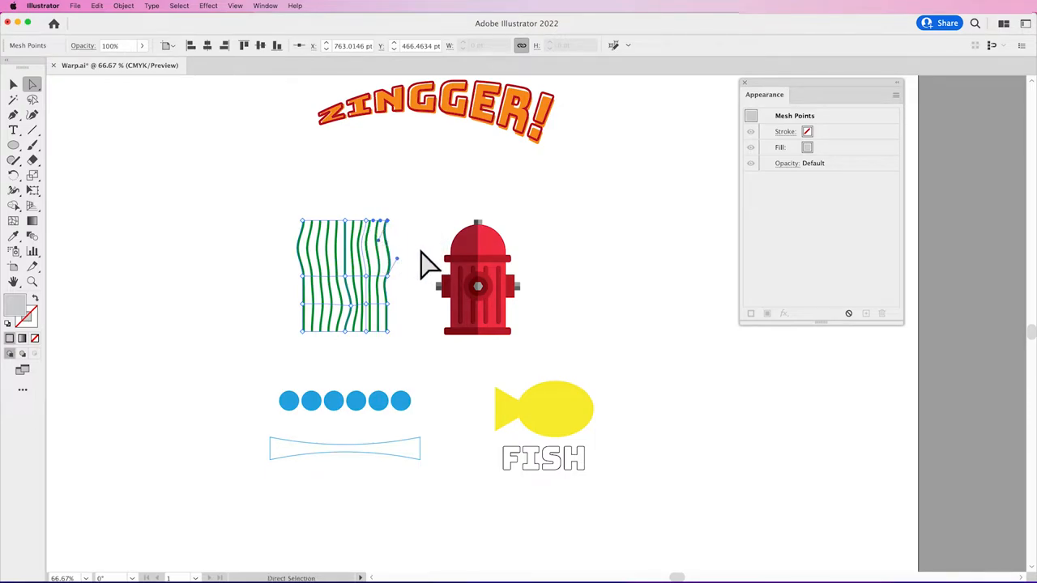
mouse_move(429, 283)
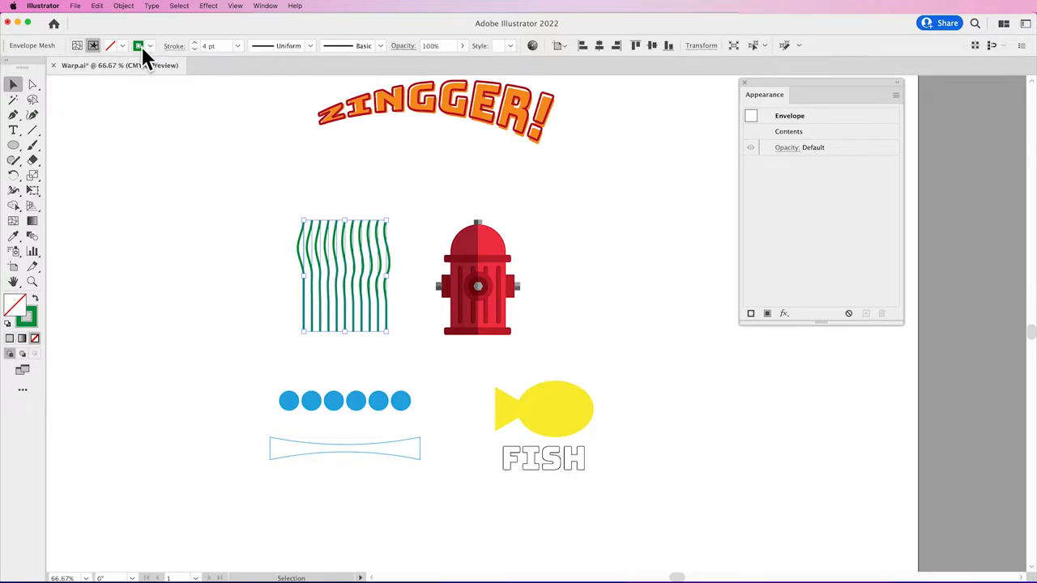
Finish the wavy orange lines' envelope and deselect the artwork.
click(138, 45)
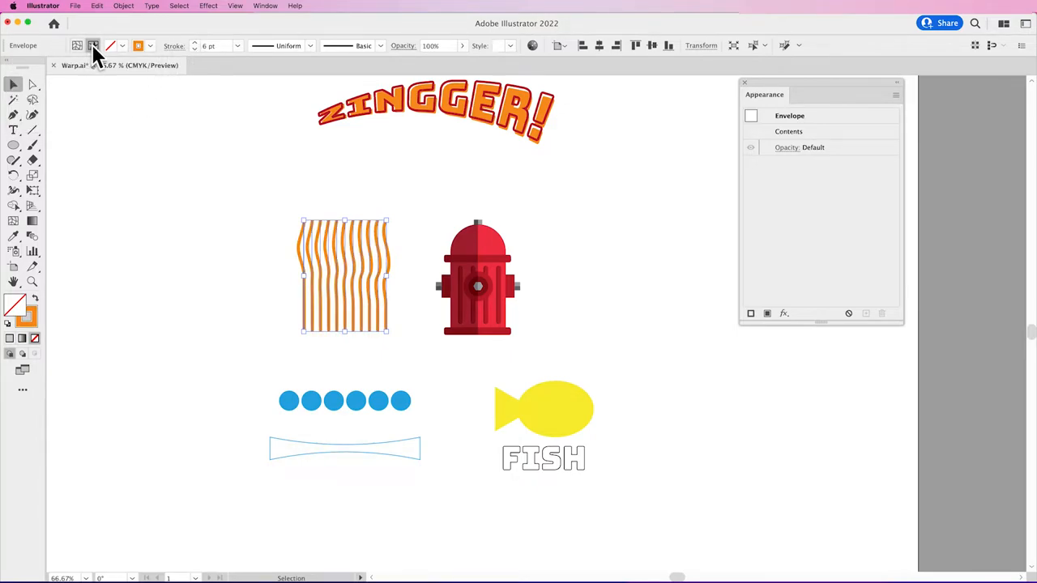
click(78, 46)
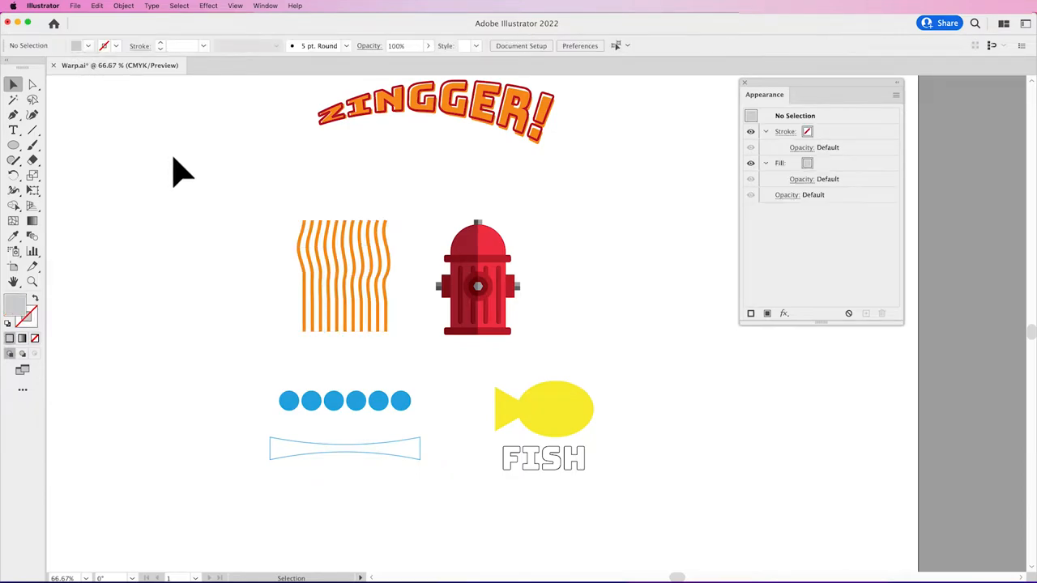
Wrap the fire hydrant in a 4-row by 4-column envelope mesh via Envelope Distort > Make with Mesh.
click(477, 278)
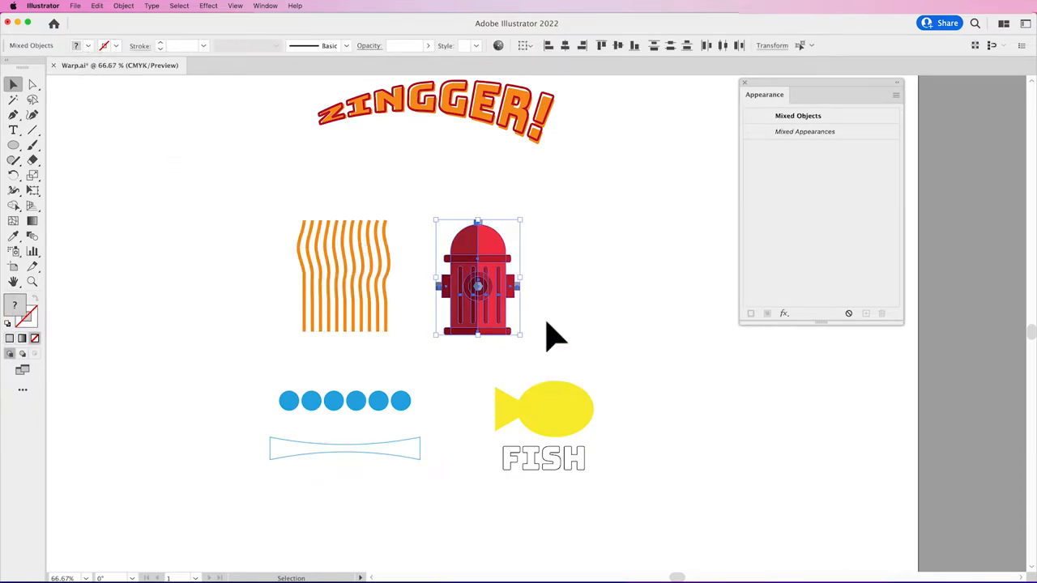
mouse_move(339, 158)
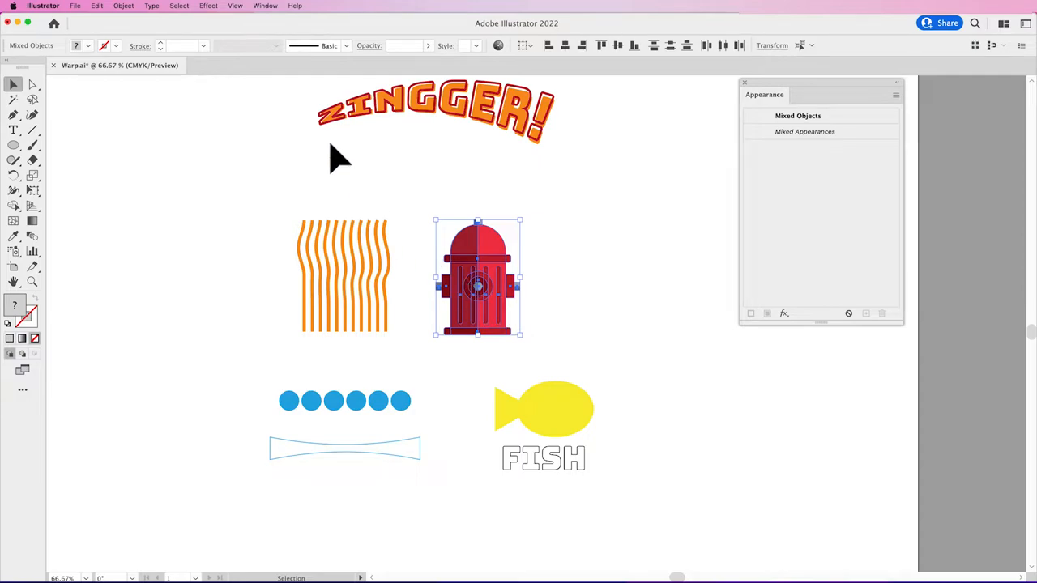
click(123, 6)
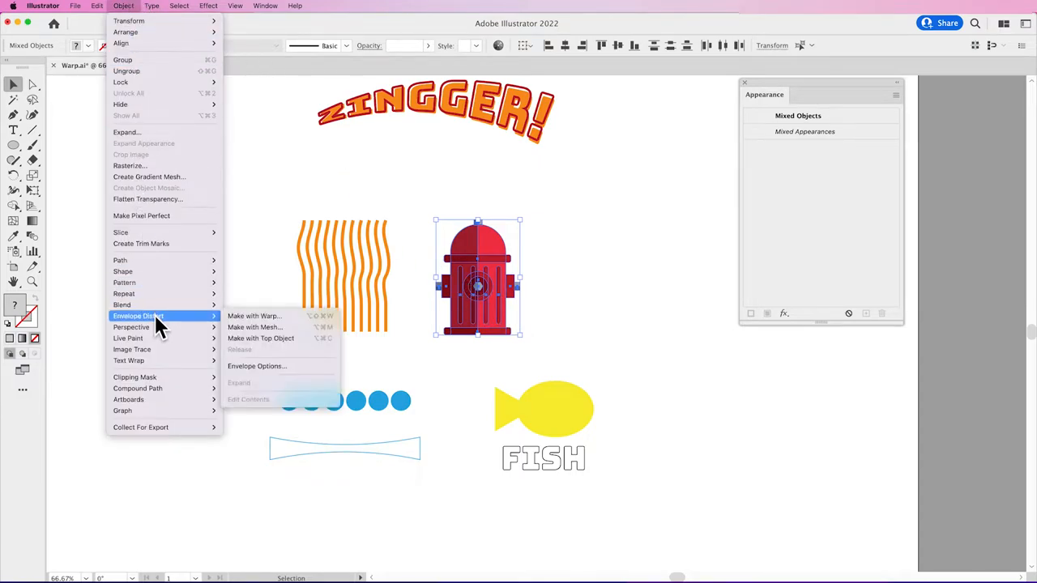
click(254, 327)
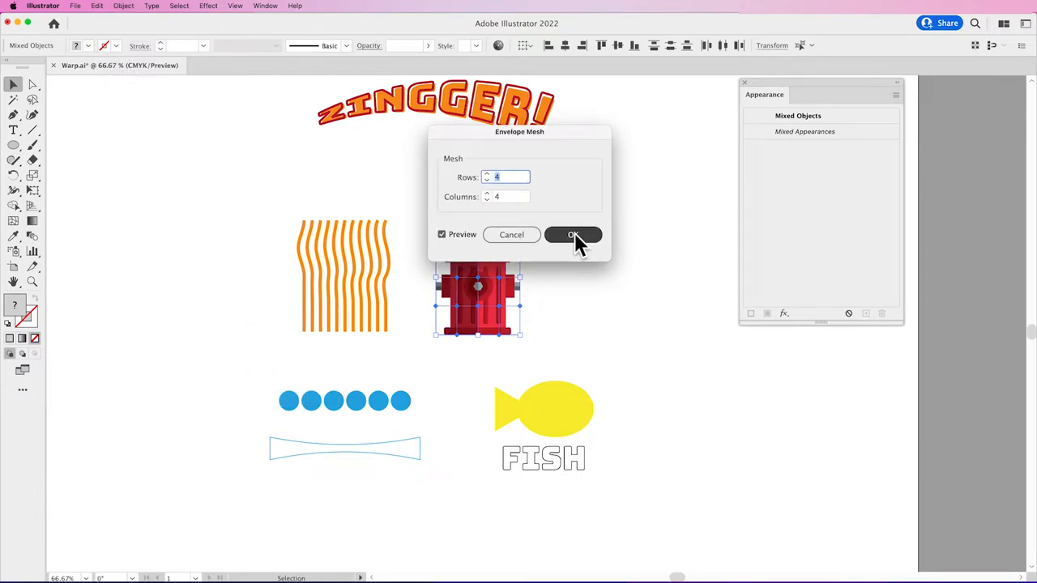
click(573, 235)
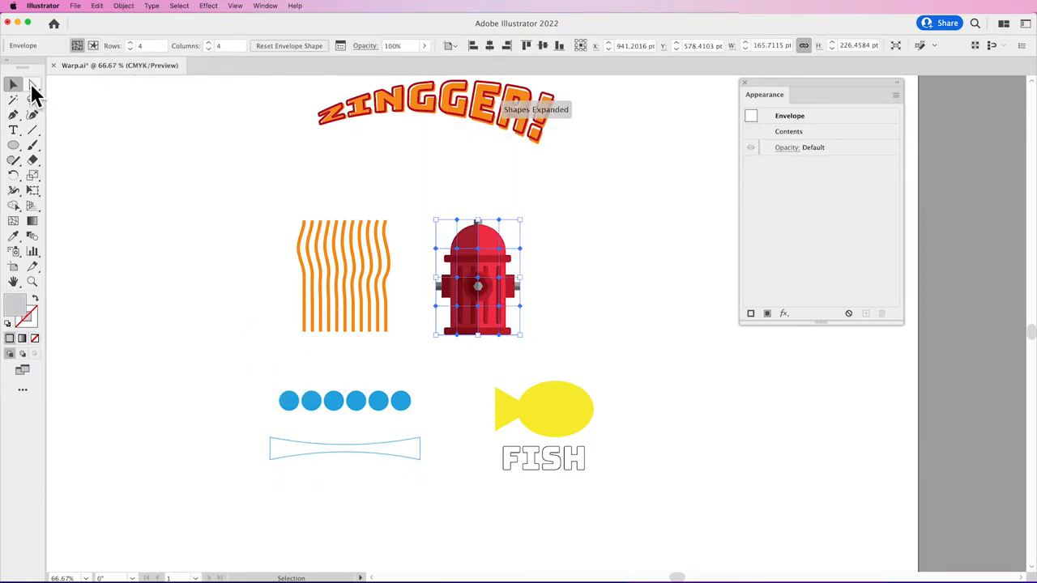
Drag the hydrant's mesh points to reshape its top and pull its body sideways, then deselect.
click(32, 84)
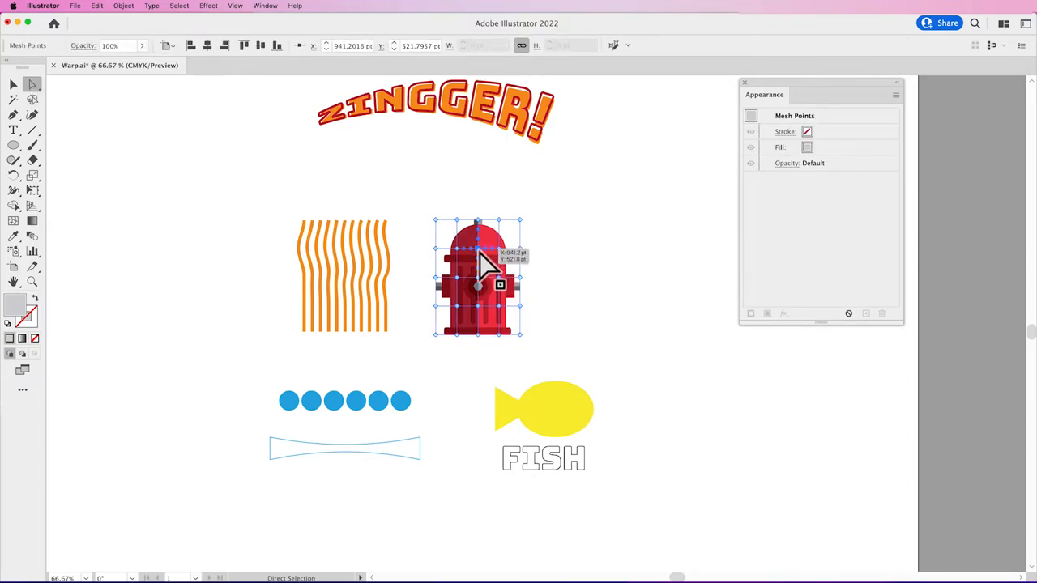
drag(482, 259, 477, 264)
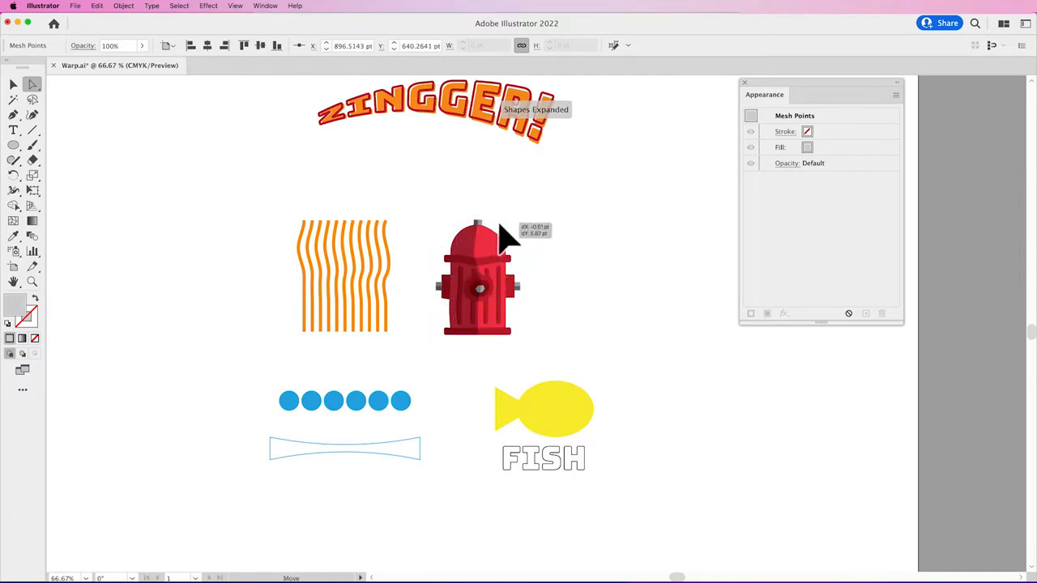
drag(502, 240, 522, 292)
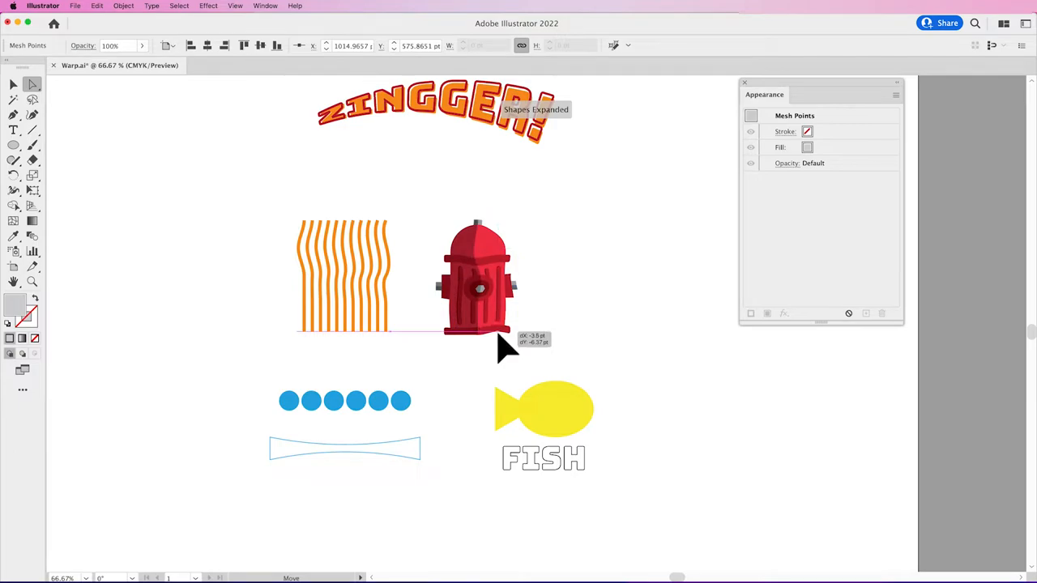
drag(502, 348, 467, 267)
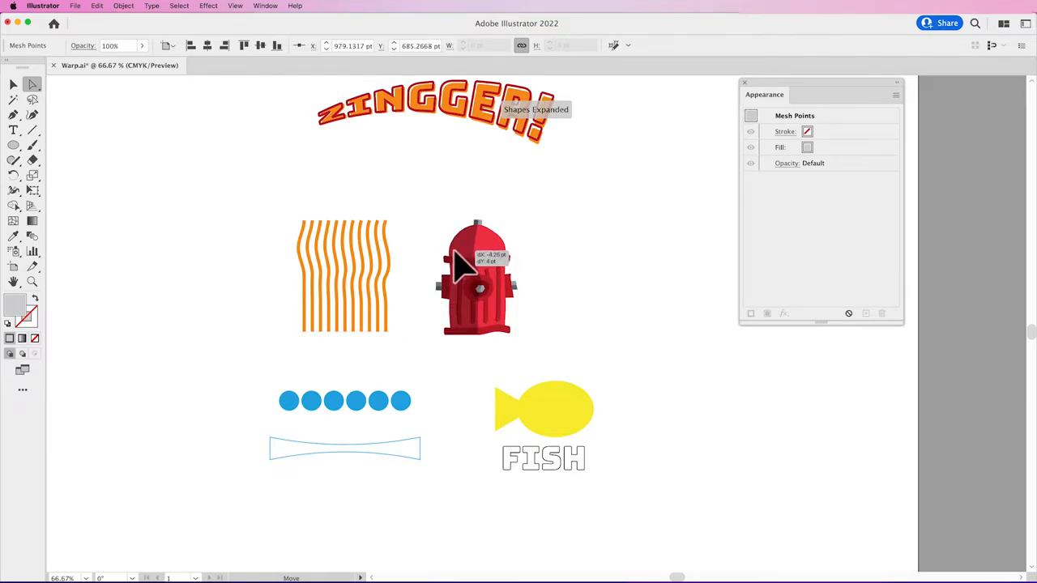
click(581, 263)
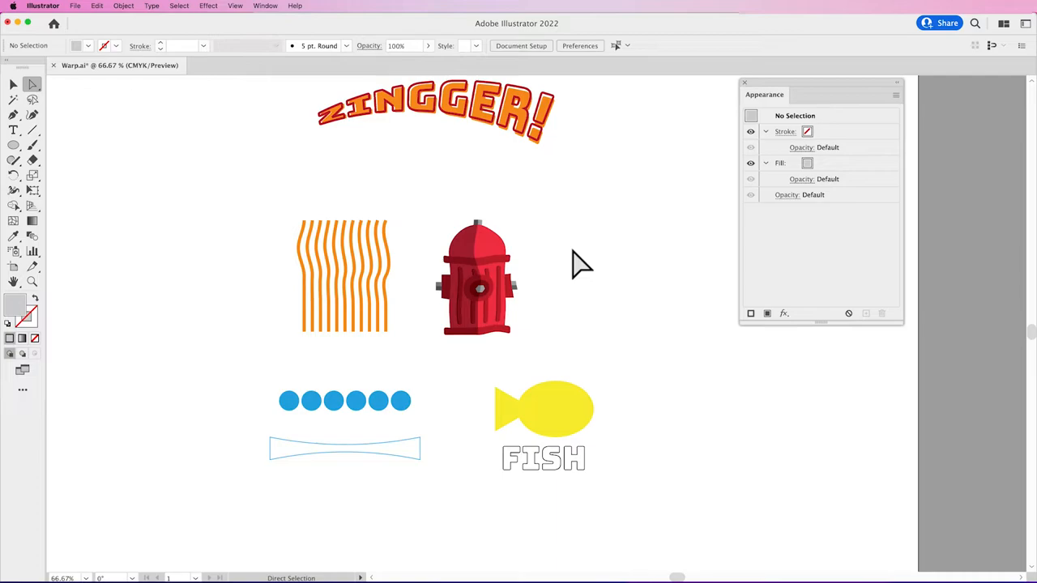
mouse_move(152, 89)
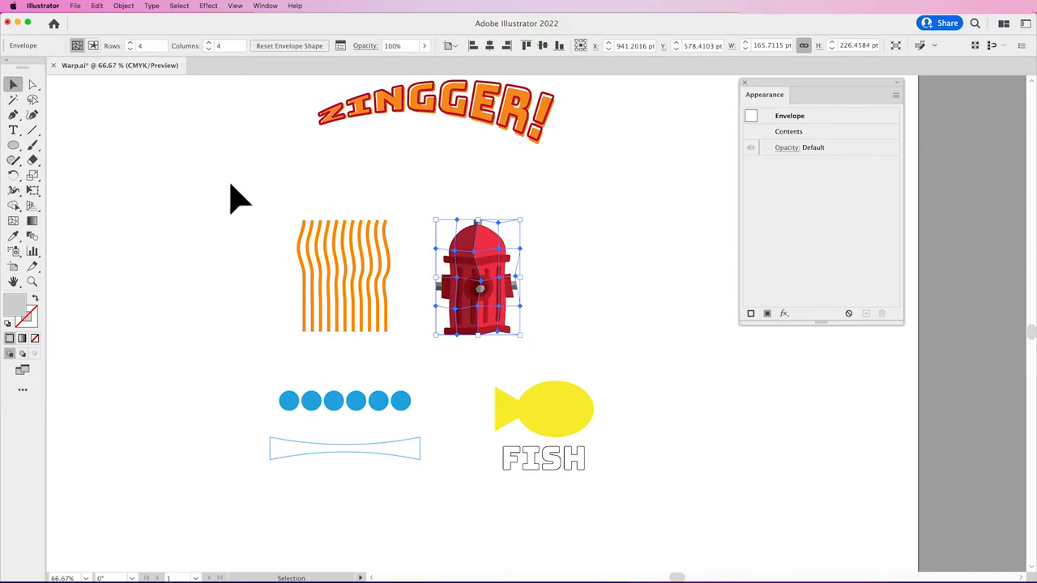
mouse_move(288, 45)
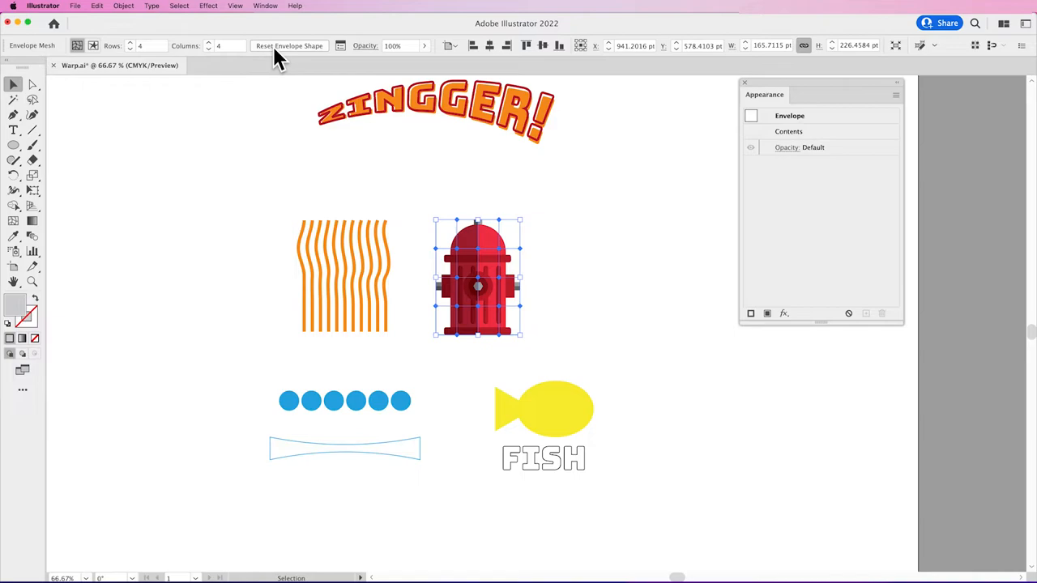
mouse_move(272, 58)
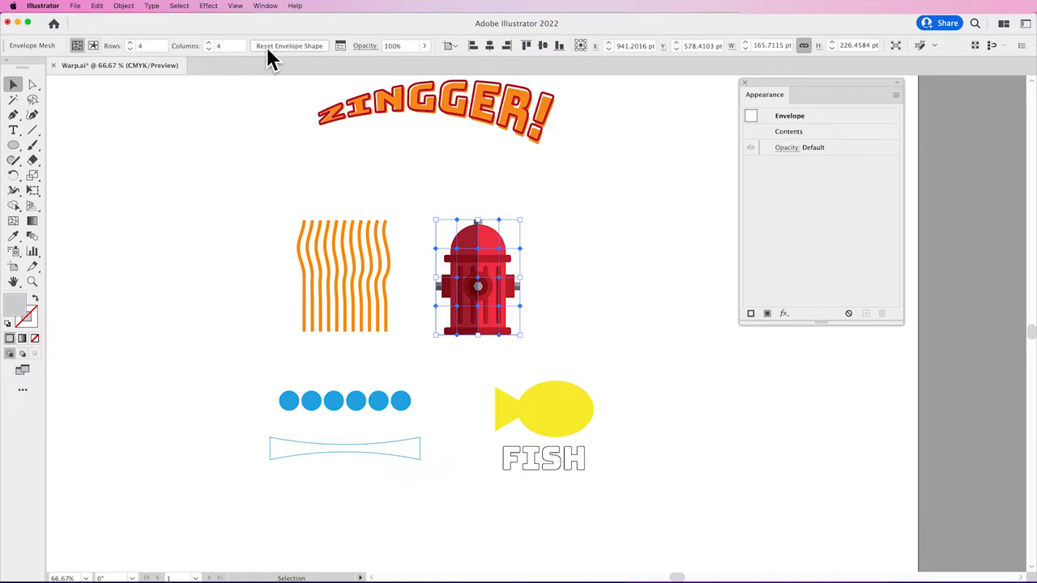
mouse_move(294, 55)
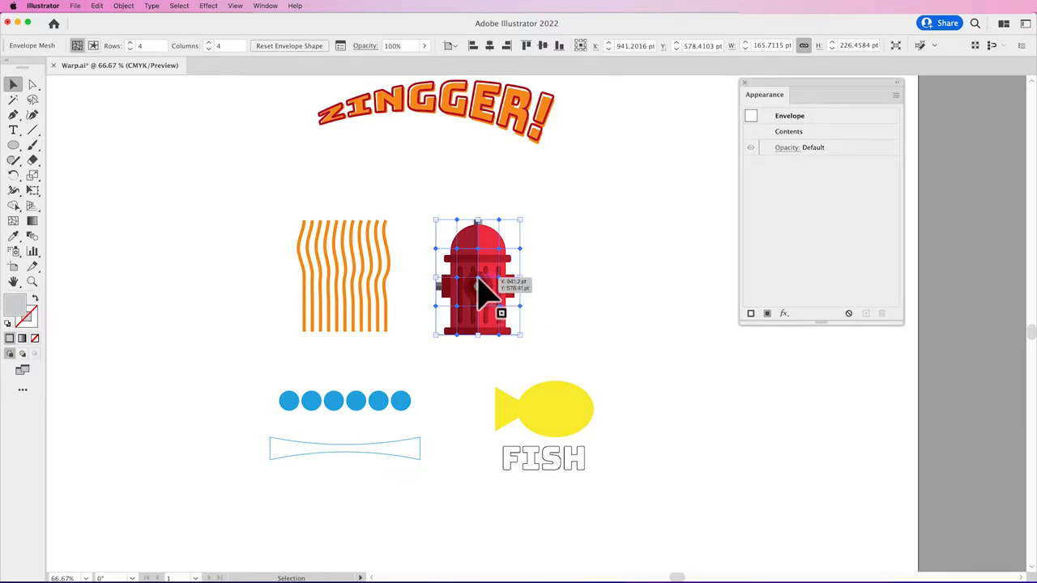
mouse_move(570, 272)
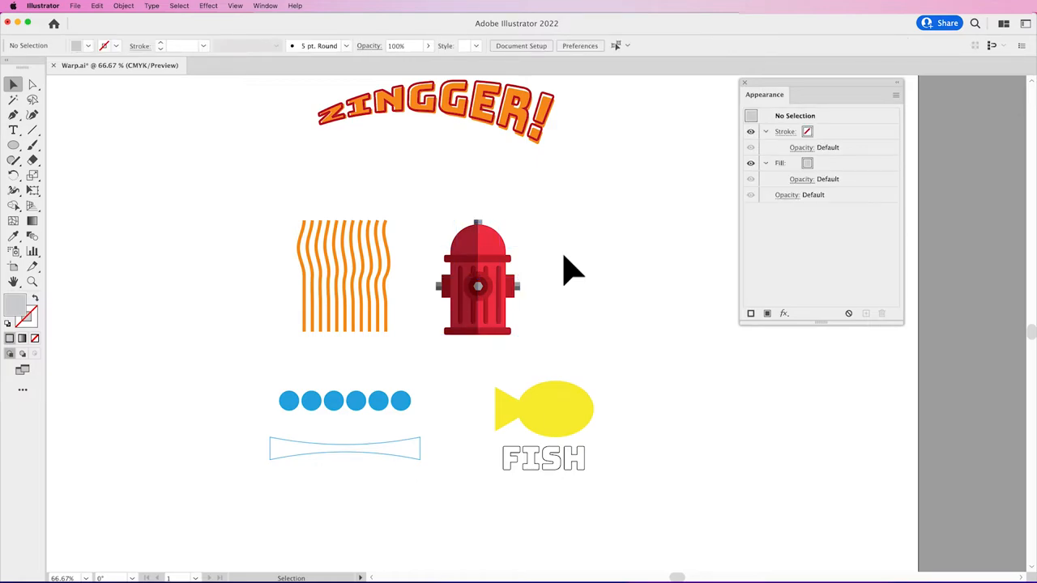
mouse_move(246, 327)
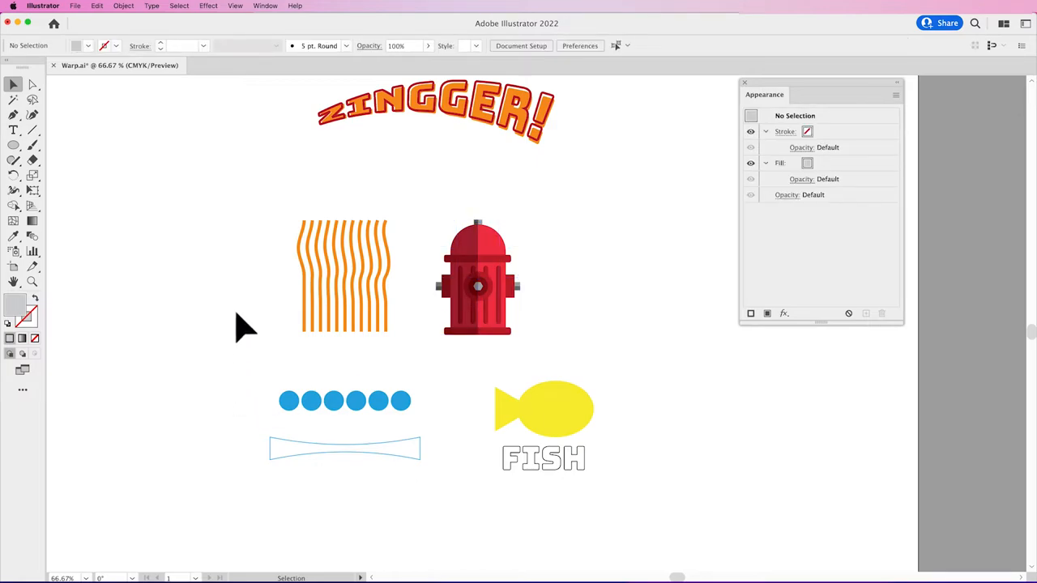
mouse_move(142, 10)
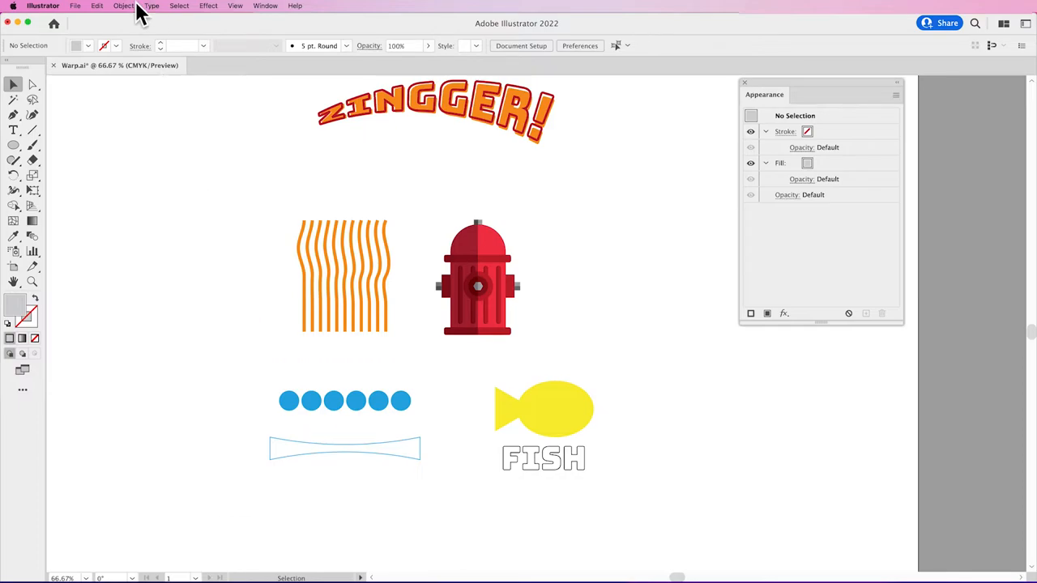
click(123, 6)
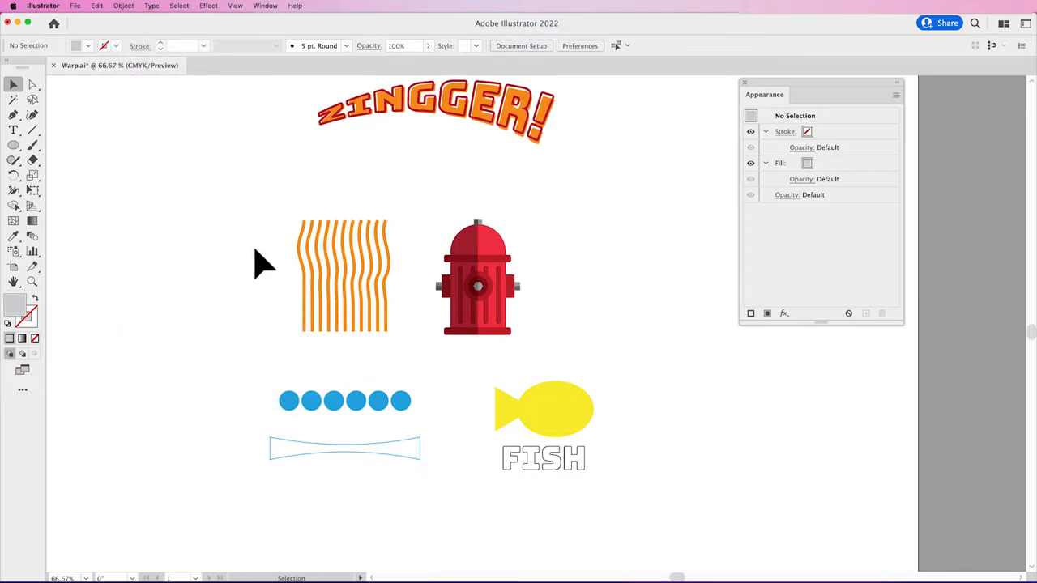
mouse_move(230, 393)
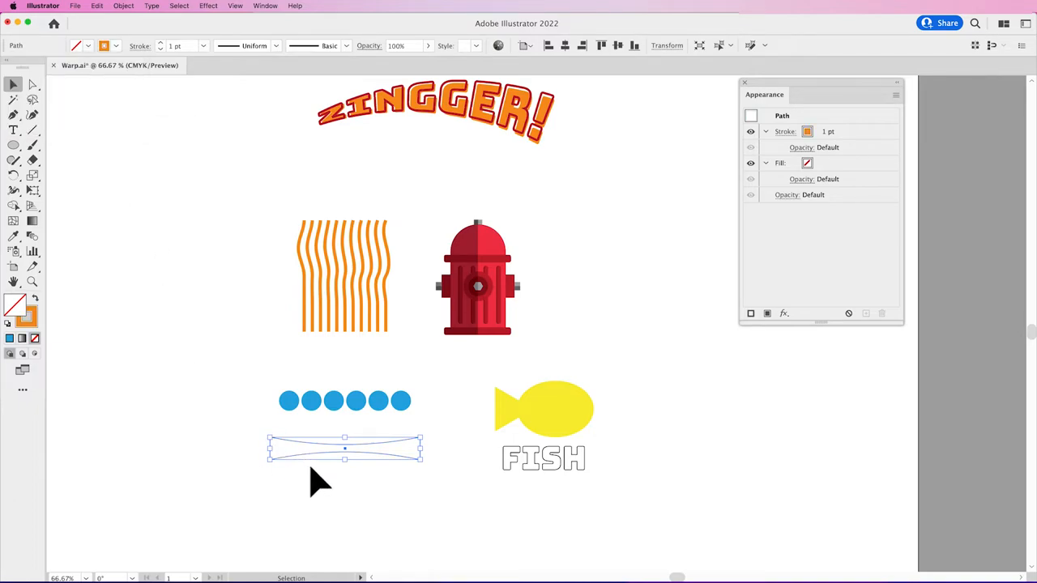
Select the blue circles with the tapered shape and apply Envelope Distort > Make with Top Object.
drag(343, 450, 343, 402)
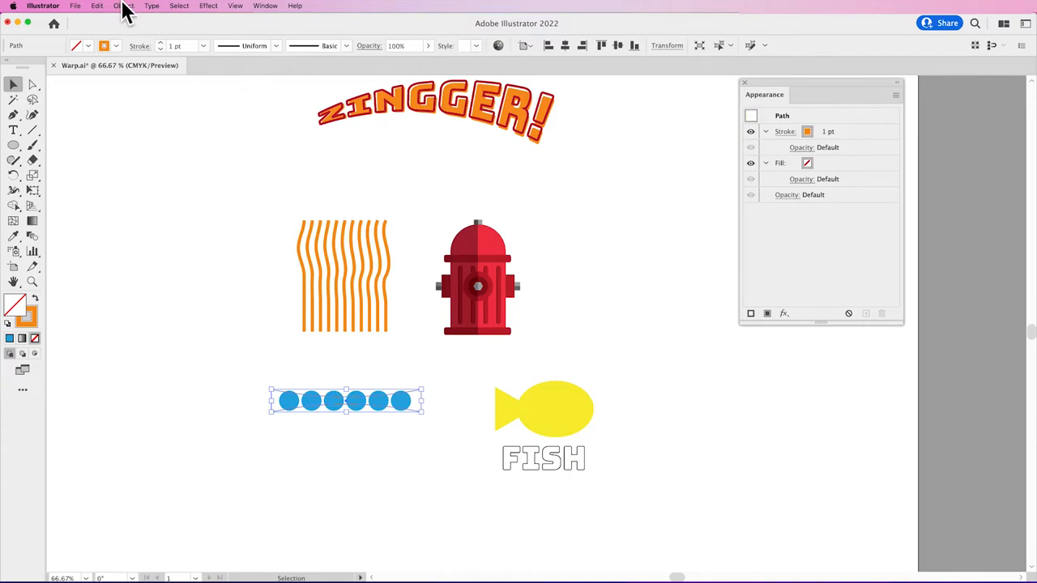
click(126, 7)
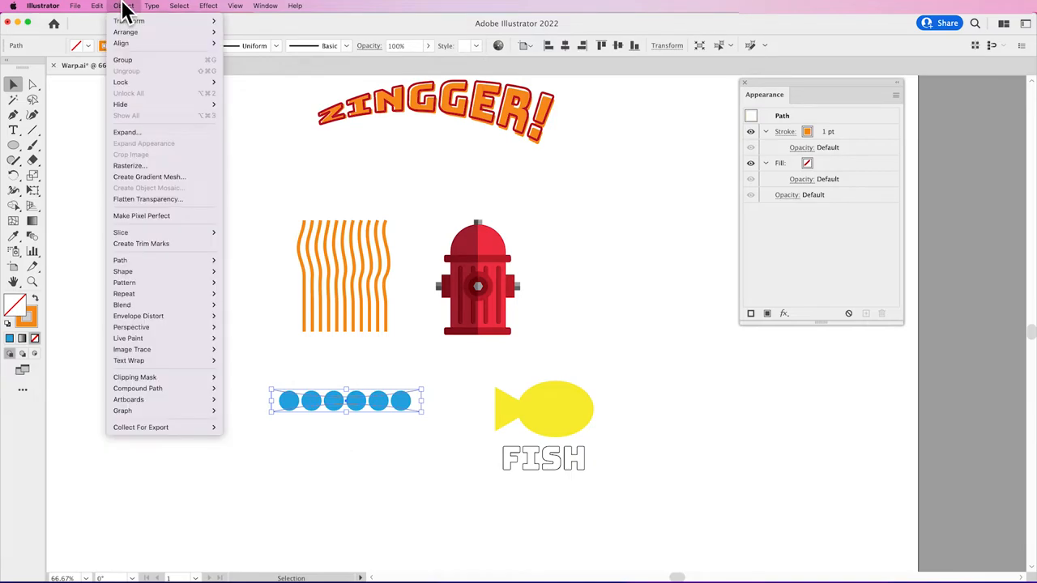
mouse_move(127, 33)
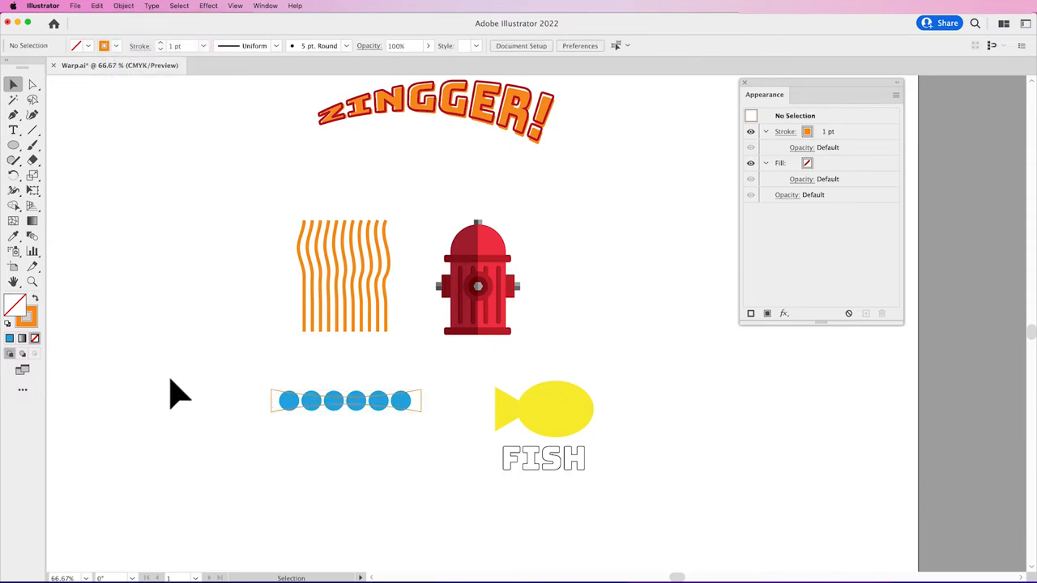
click(347, 400)
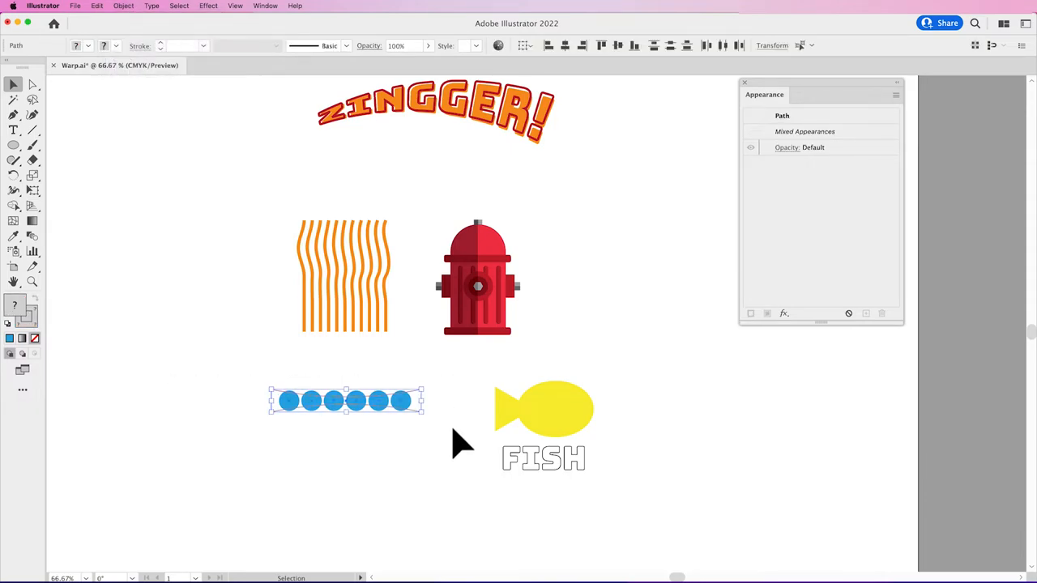
mouse_move(441, 453)
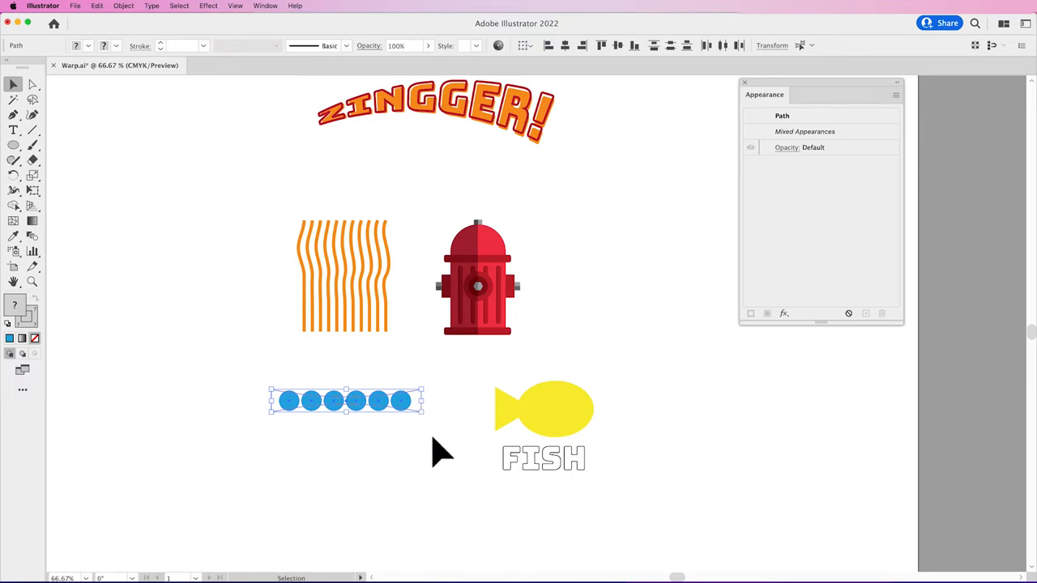
click(123, 6)
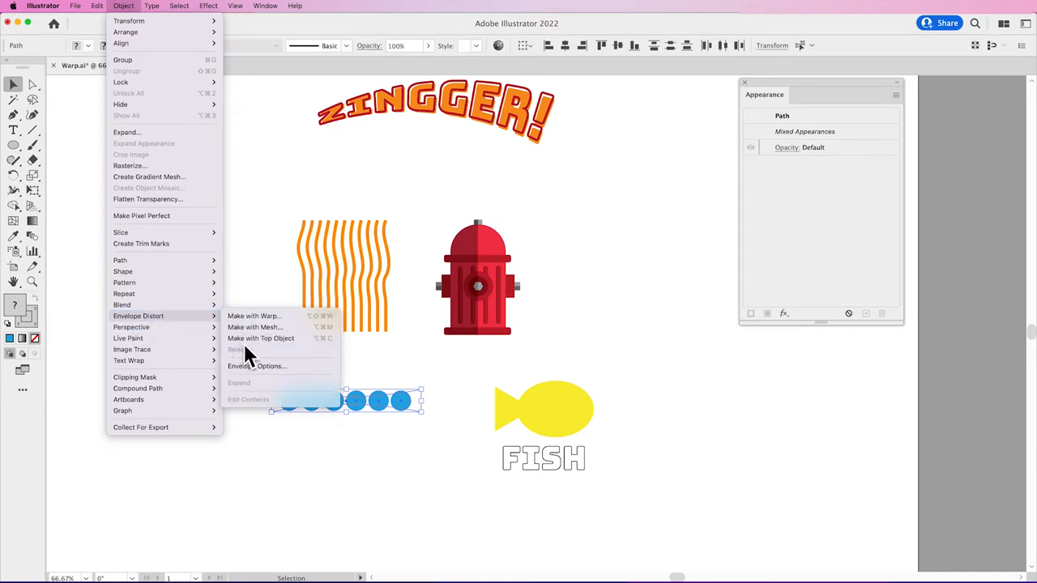
mouse_move(261, 339)
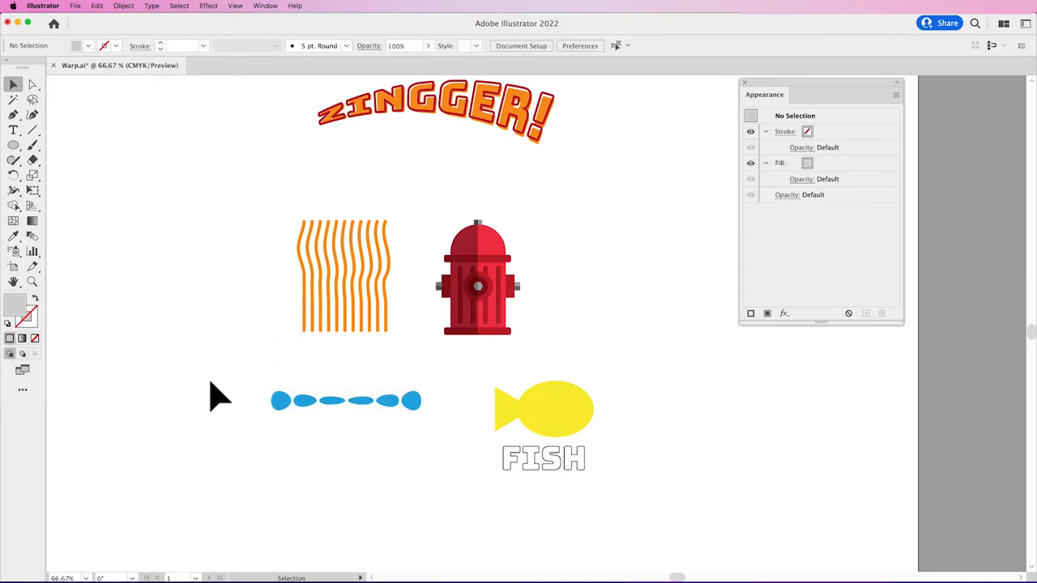
mouse_move(375, 469)
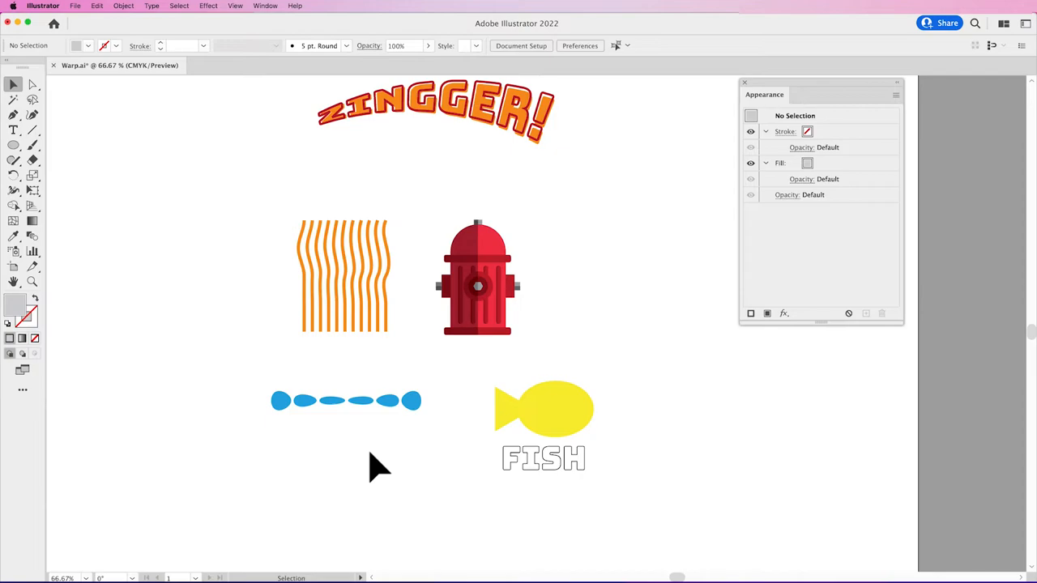
Fill the tapered circle envelope teal and drag its envelope points so the ends swell outward.
click(347, 400)
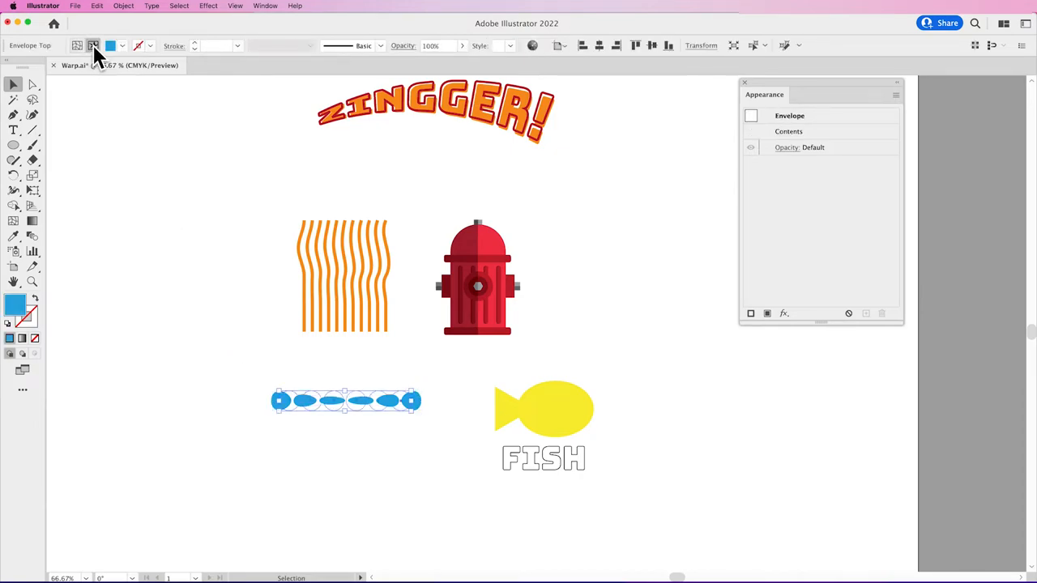
click(122, 46)
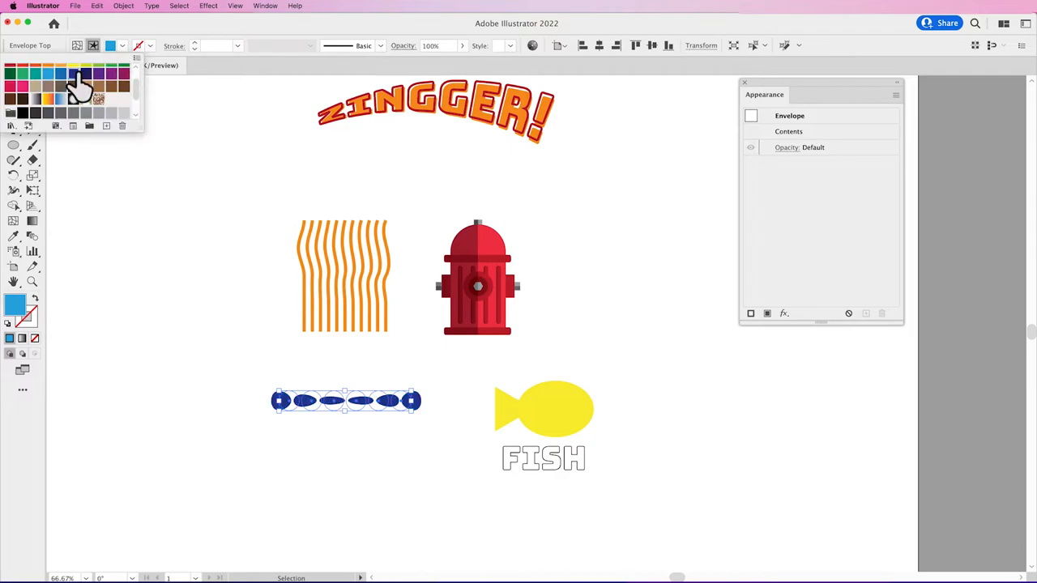
click(73, 99)
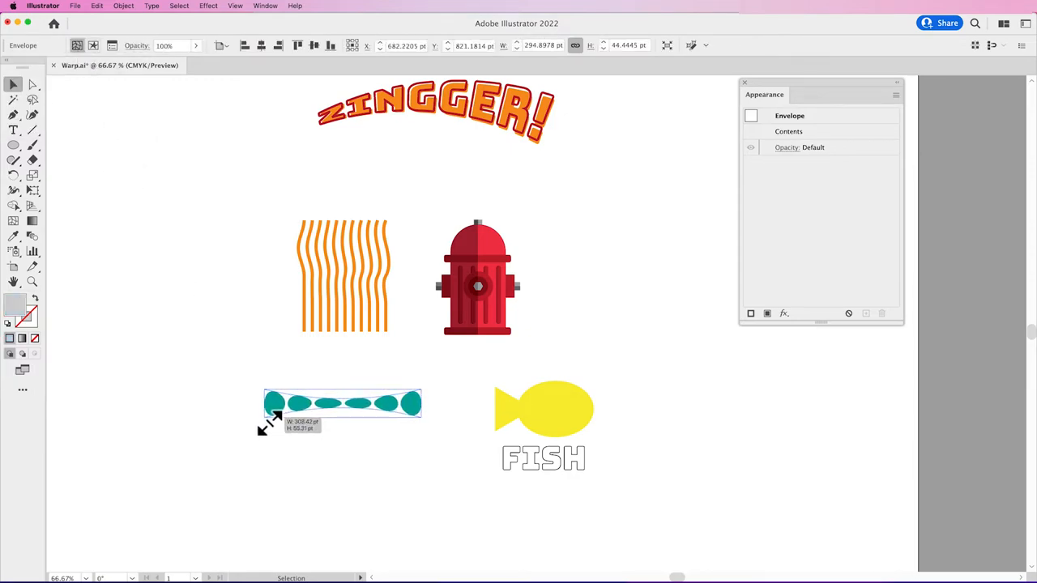
click(32, 84)
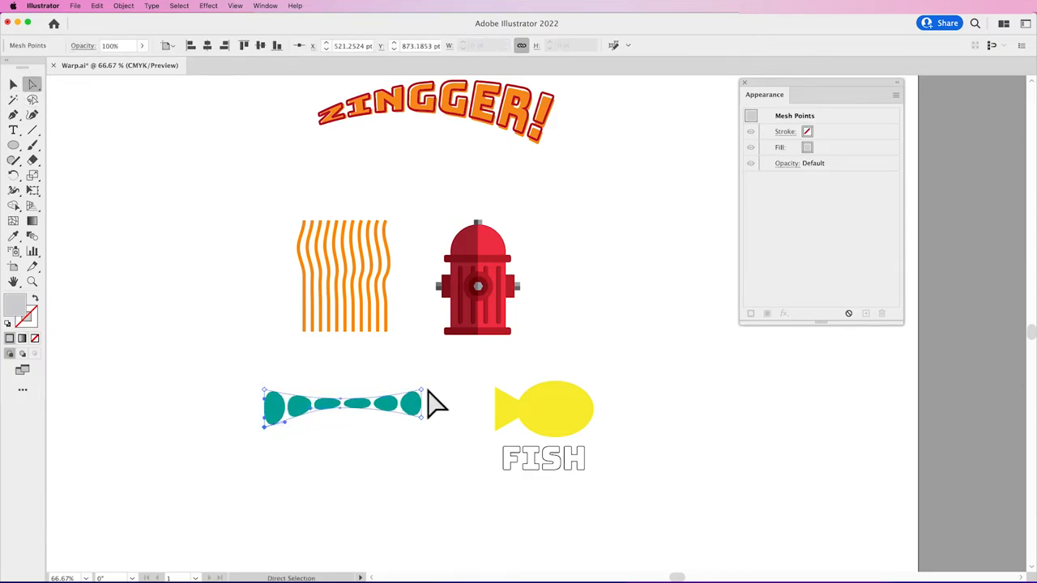
drag(418, 405, 421, 374)
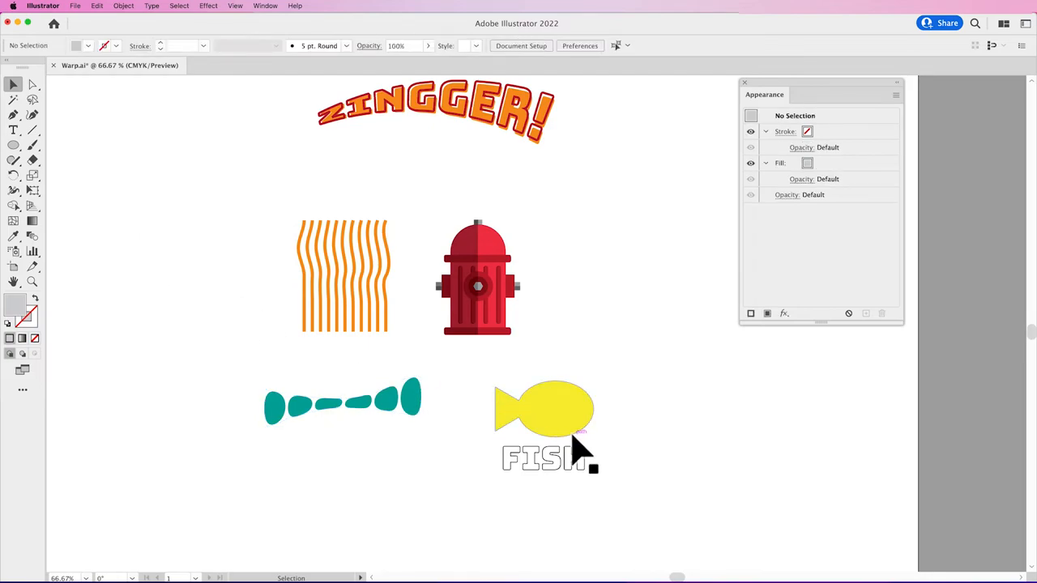
Move the yellow fish shape over the FISH text and bring it to the front.
click(545, 408)
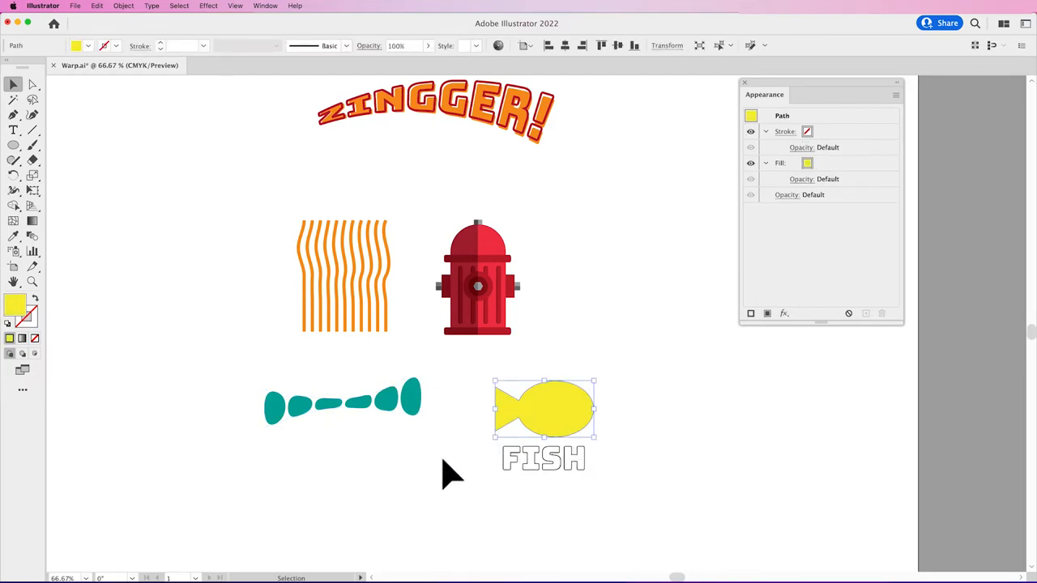
click(543, 460)
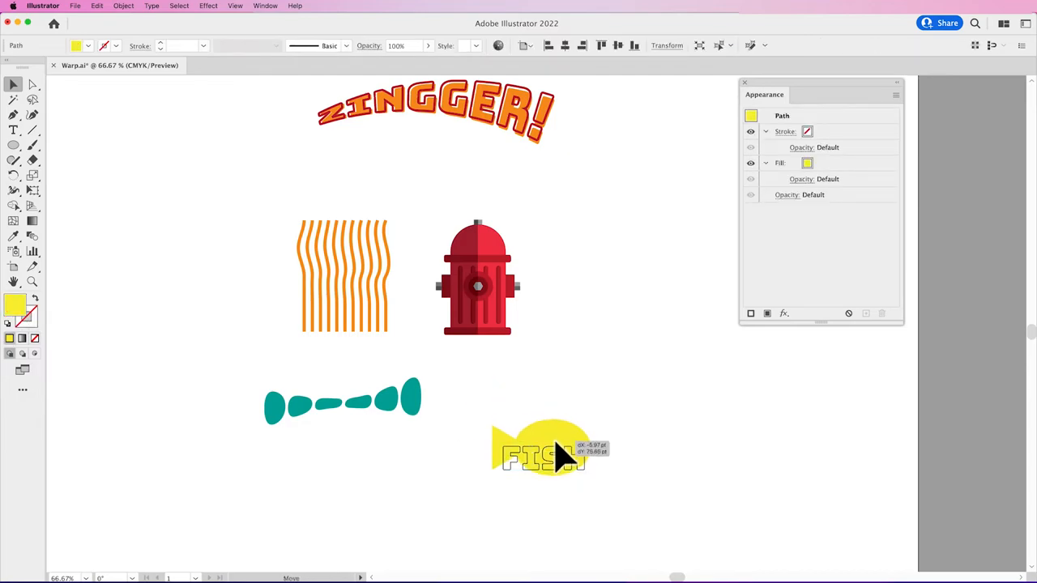
drag(537, 446, 559, 466)
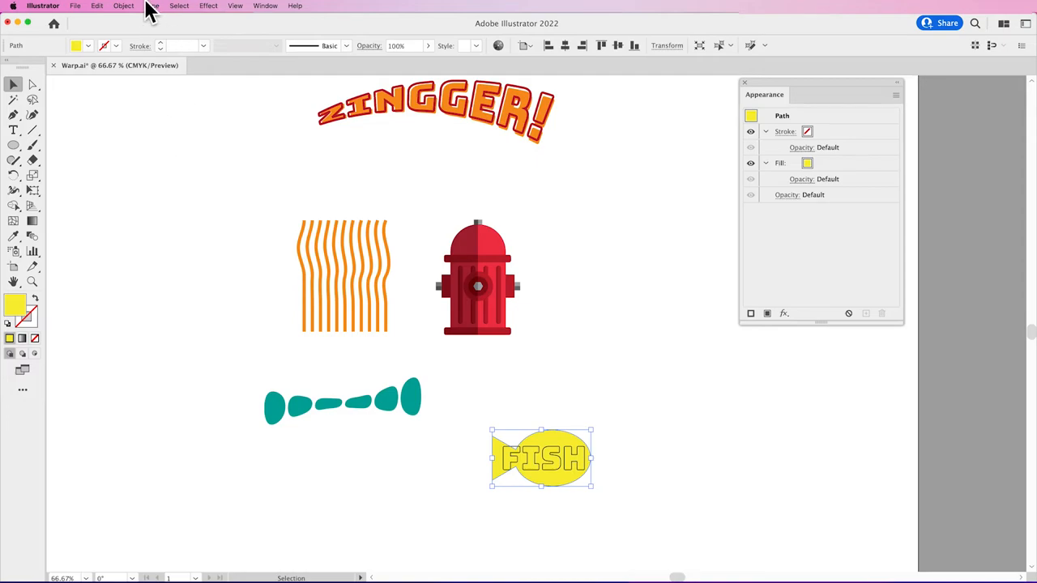
click(123, 6)
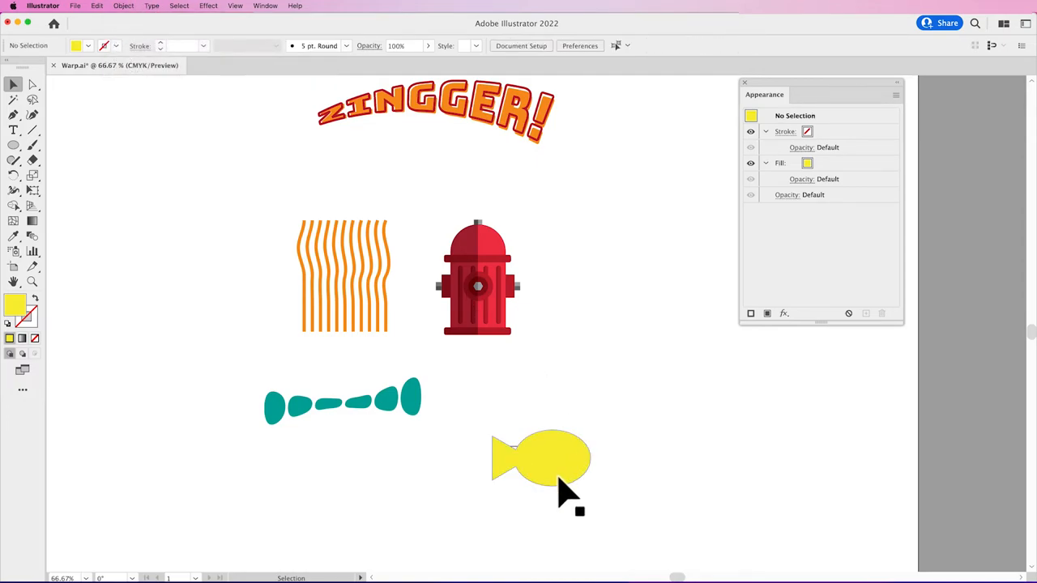
Warp the FISH lettering into the fish outline with Make with Top Object and refine its points.
click(541, 457)
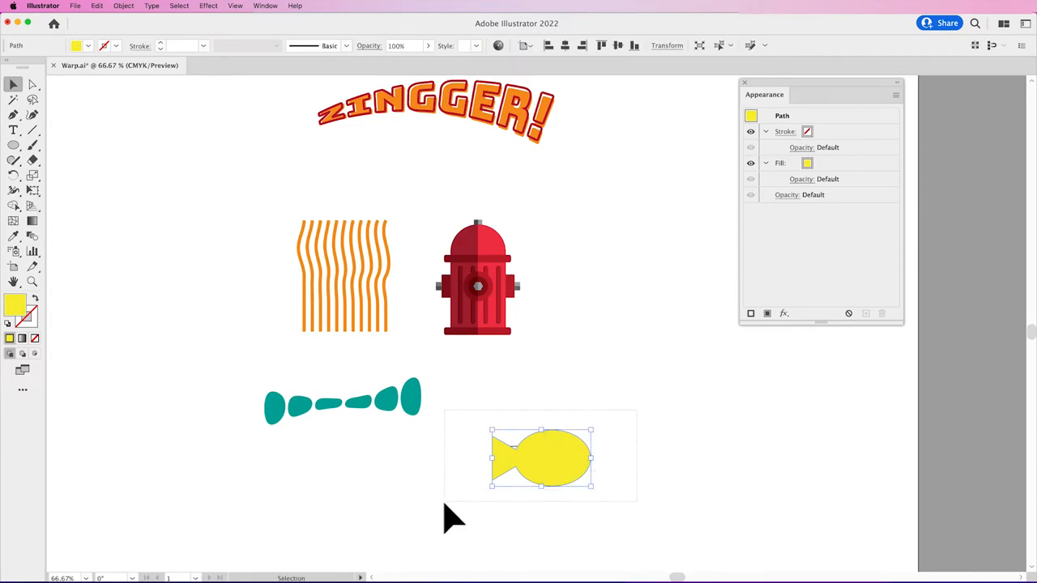
click(123, 6)
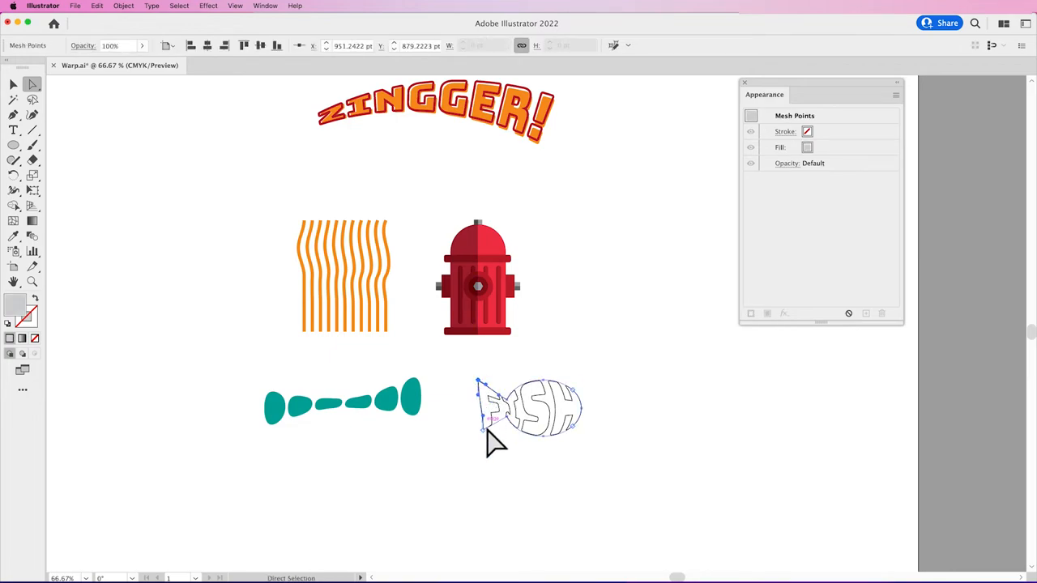
drag(489, 421, 486, 434)
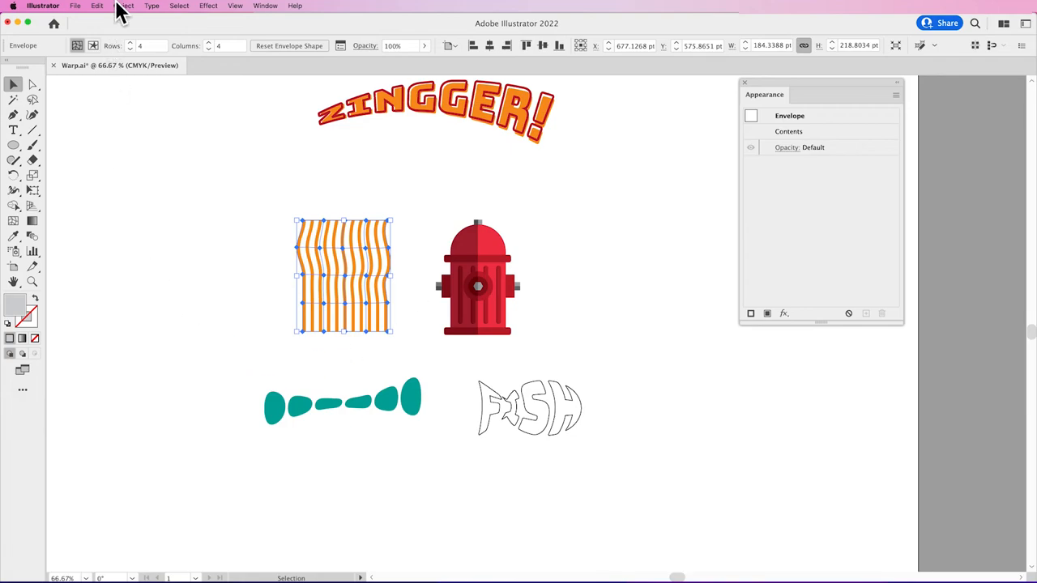
Expand the wavy orange lines' envelope into ordinary paths via Envelope Distort > Expand.
click(123, 6)
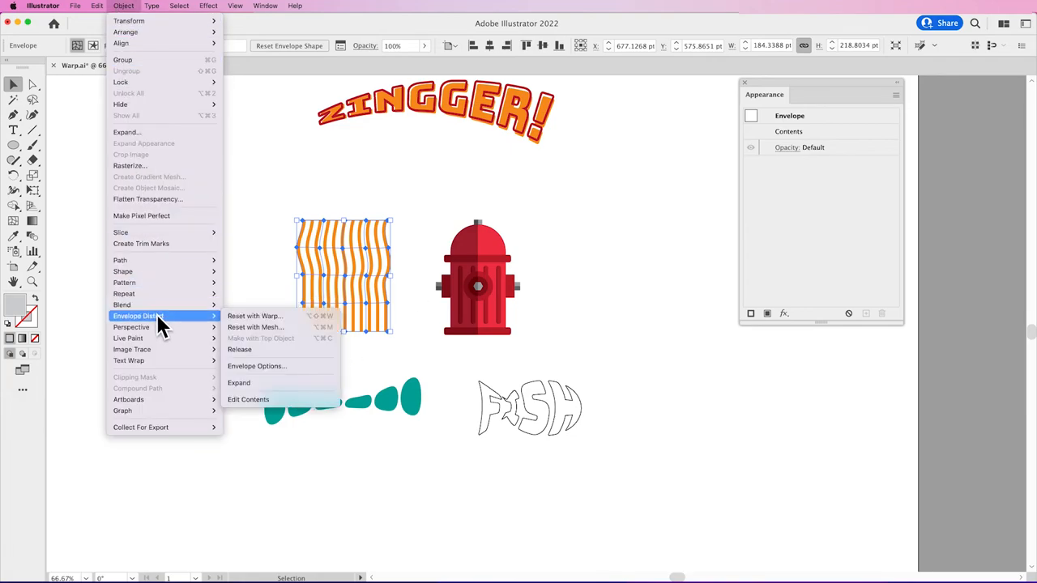
mouse_move(239, 382)
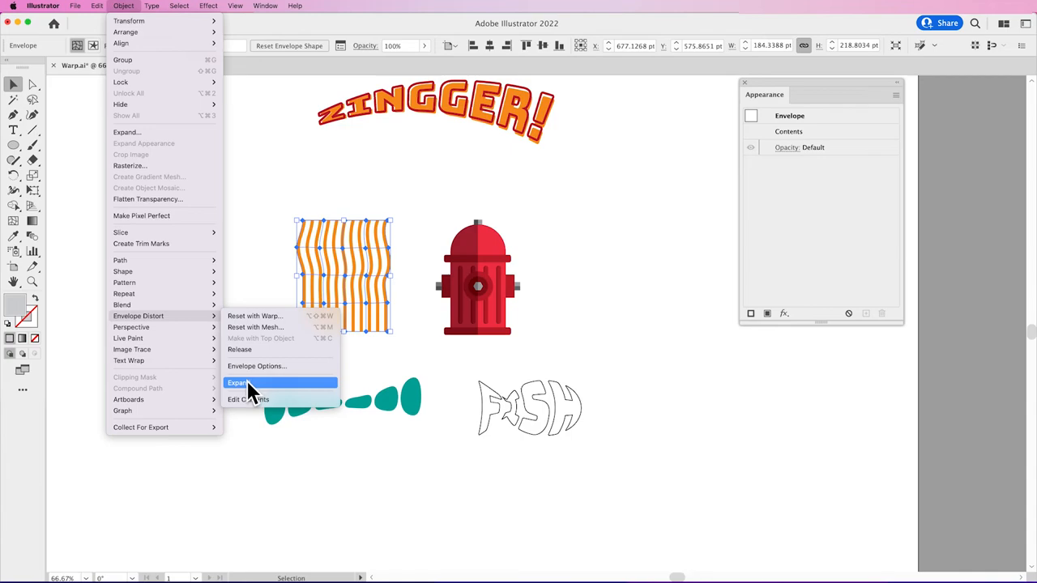
click(237, 382)
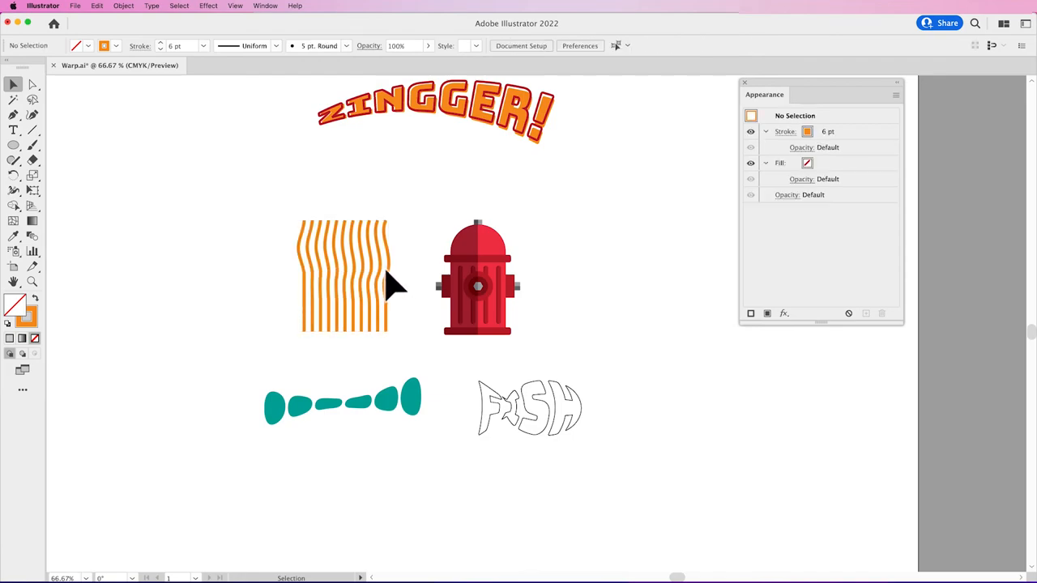
Expand the envelopes on the teal dot shape and the ZINGGER! arc text into plain grouped artwork.
click(344, 275)
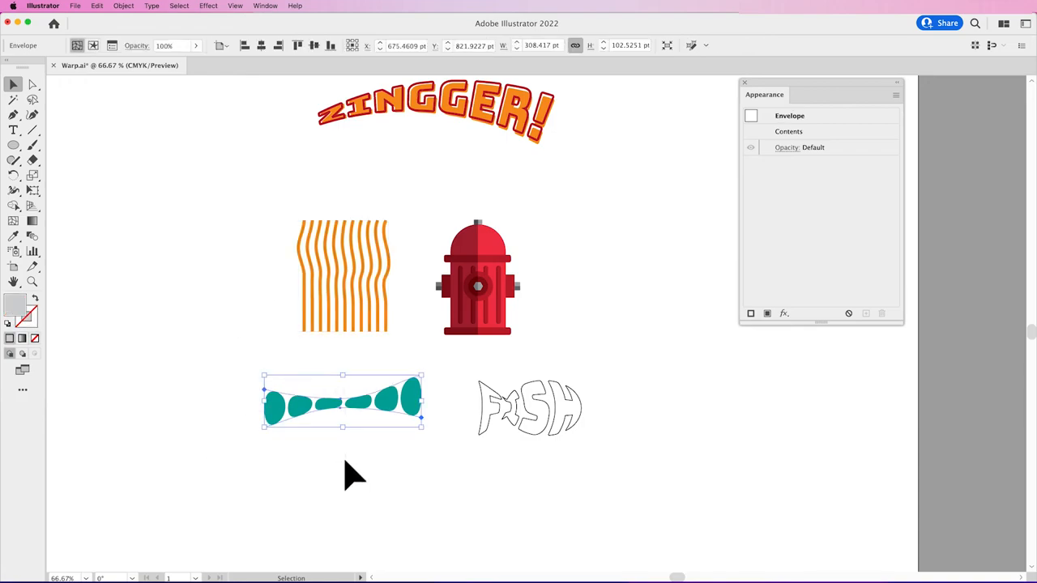
click(123, 7)
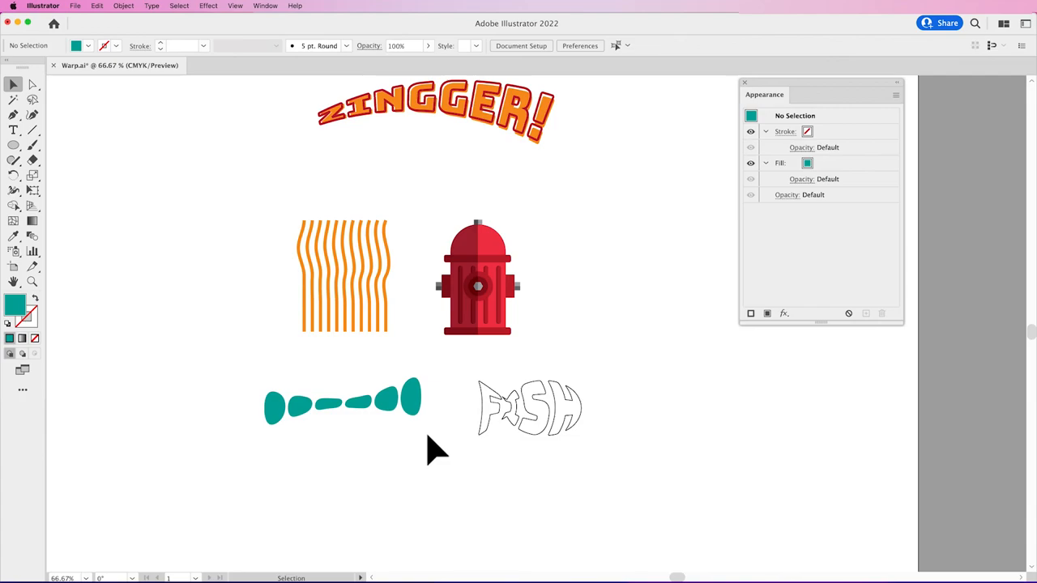
click(342, 402)
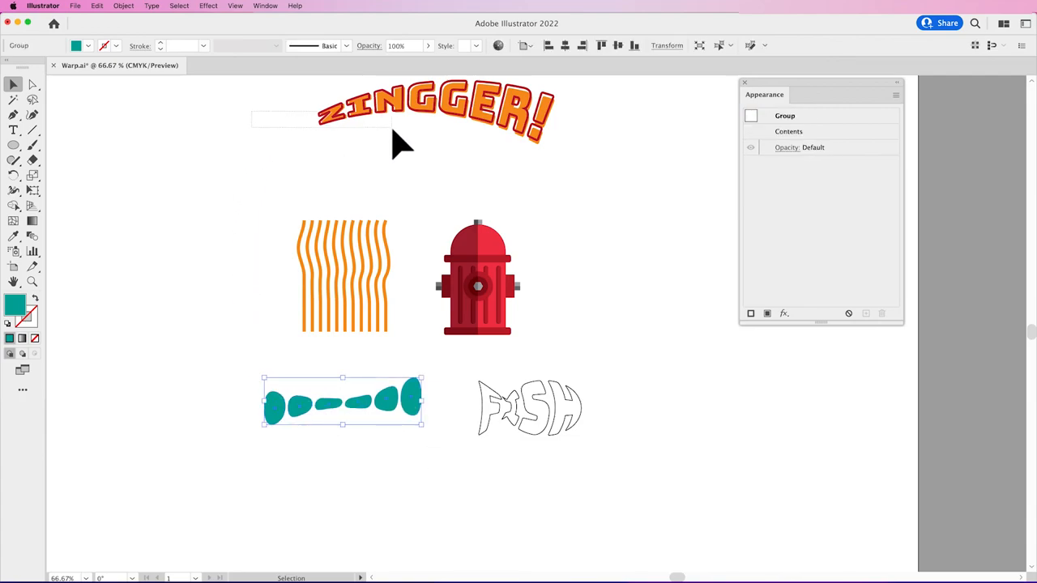
click(123, 6)
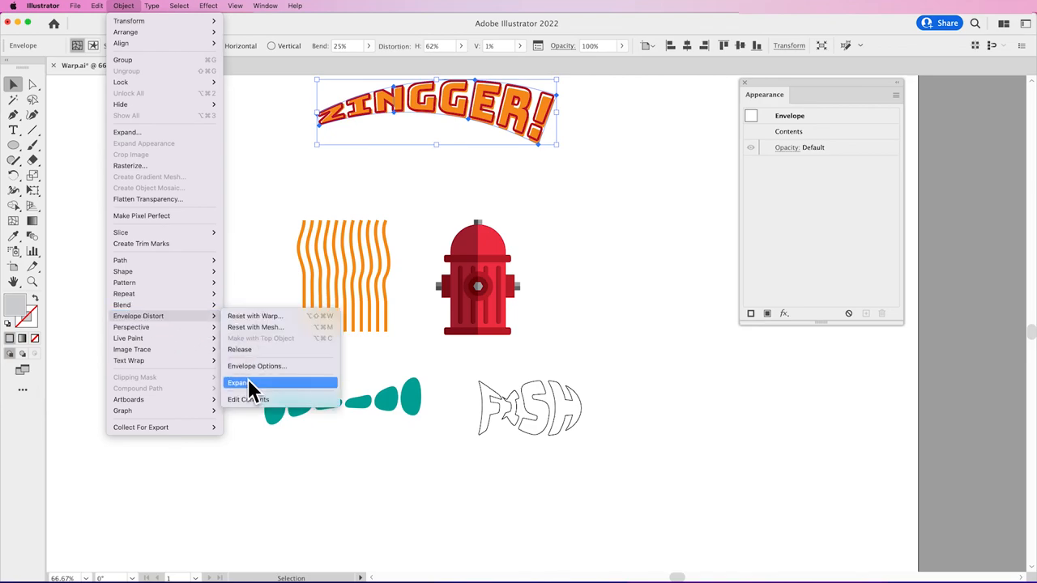
click(237, 383)
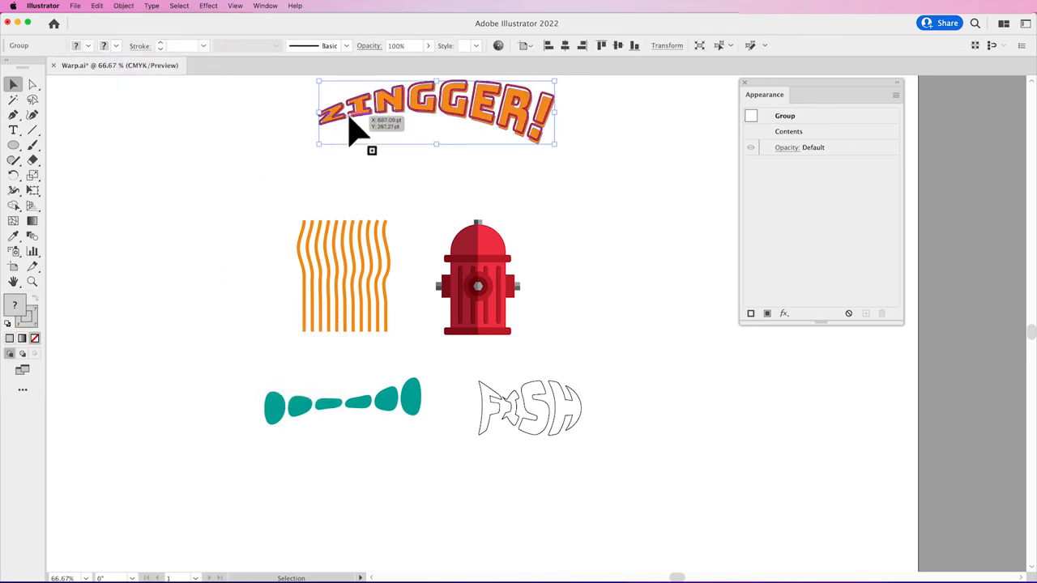